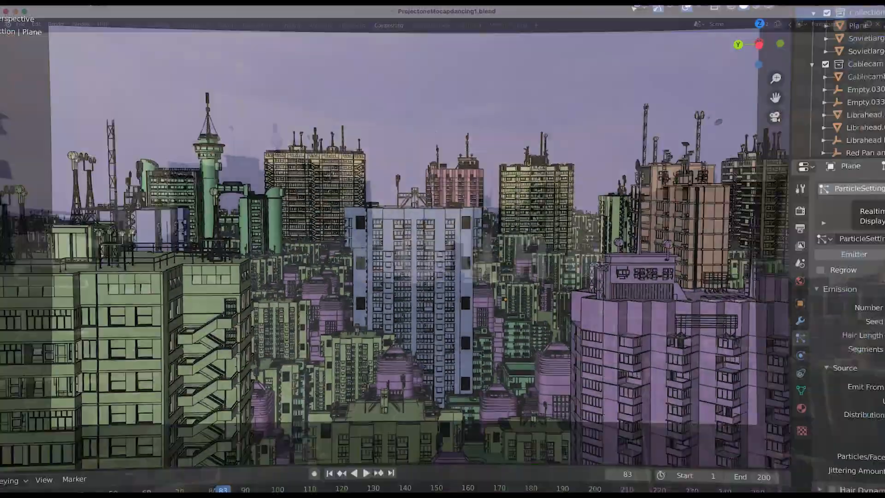
Step: Switch to the Compositing workspace to show the node tree over the stage render
left_click(387, 25)
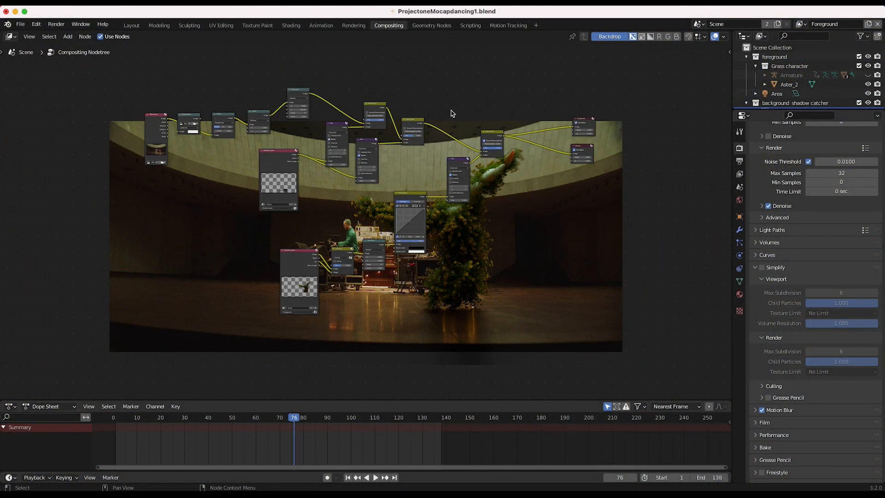
mouse_move(428, 104)
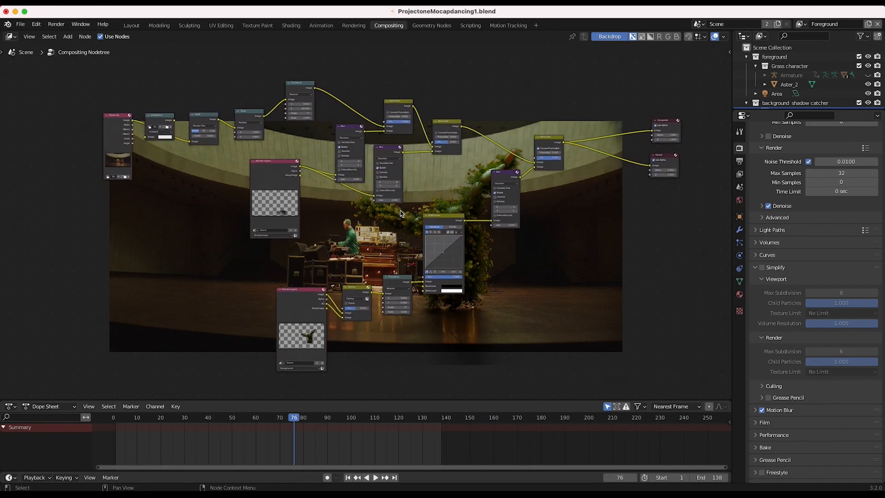
mouse_move(441, 181)
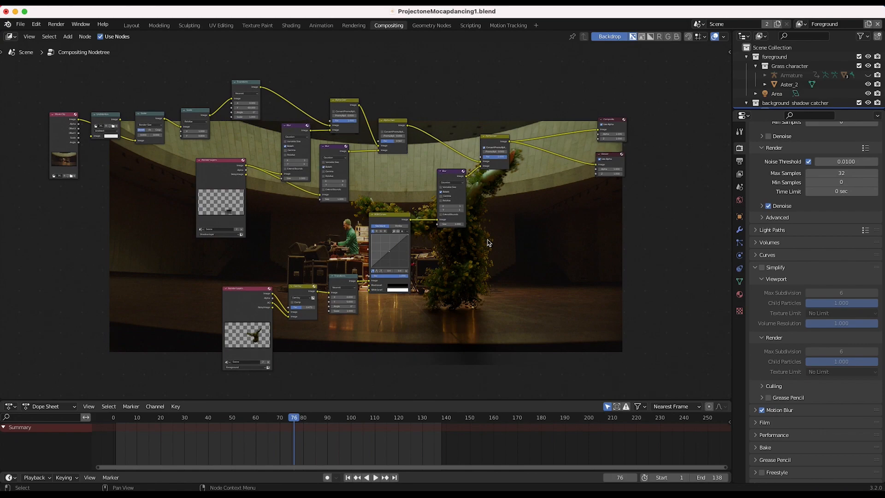
mouse_move(428, 257)
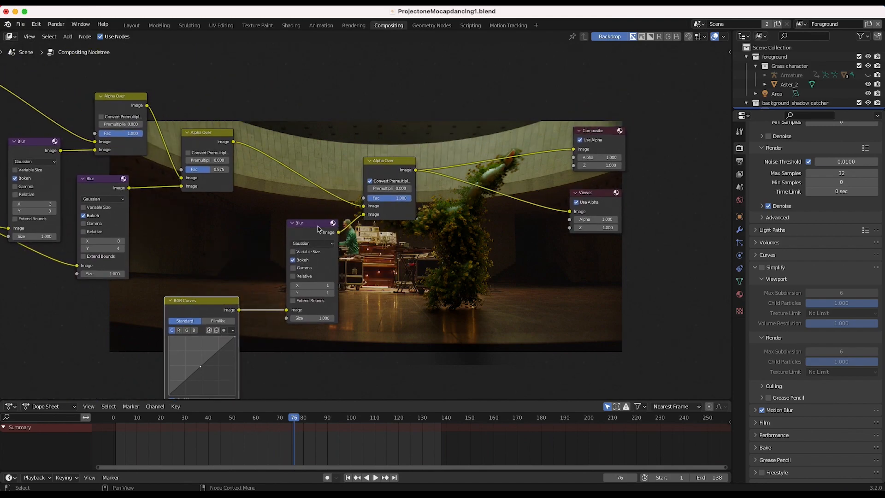
mouse_move(493, 242)
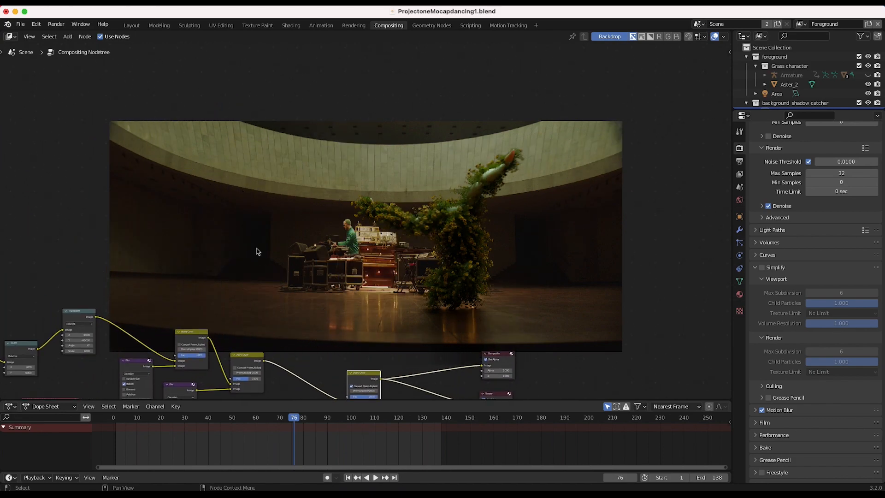
mouse_move(488, 235)
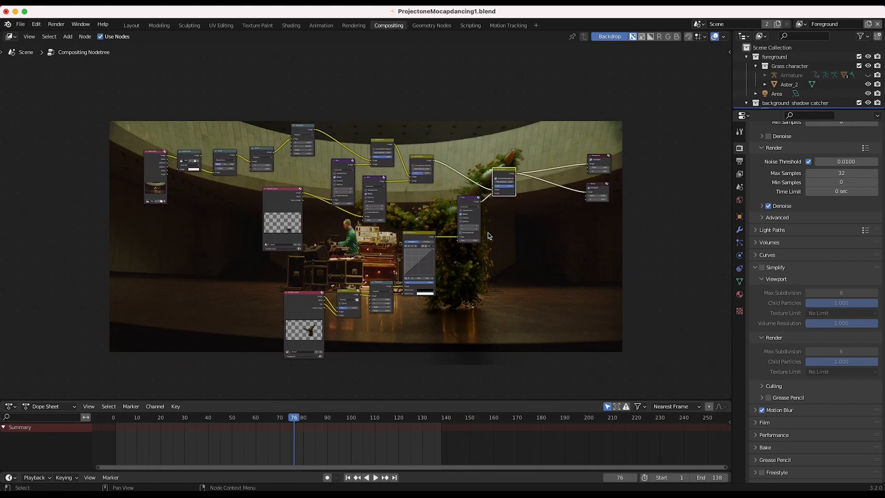
Step: Pan the compositing node tree across the backdrop
left_click_drag(396, 226, 361, 215)
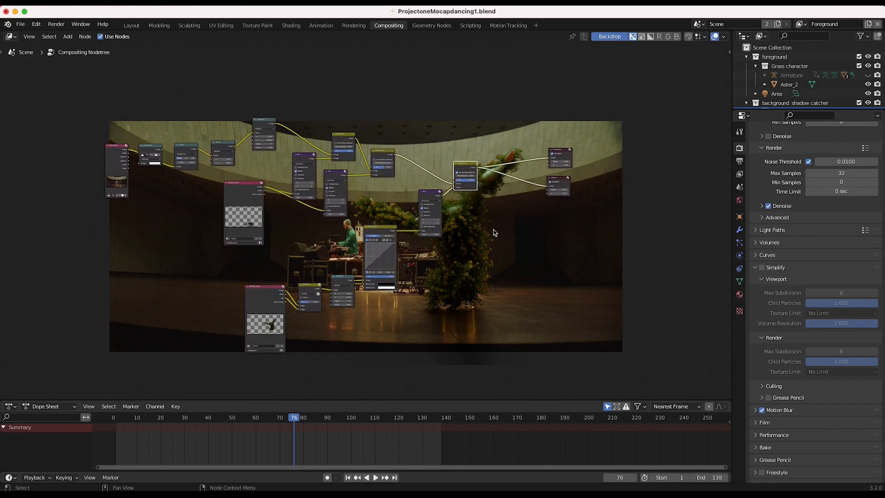
mouse_move(482, 331)
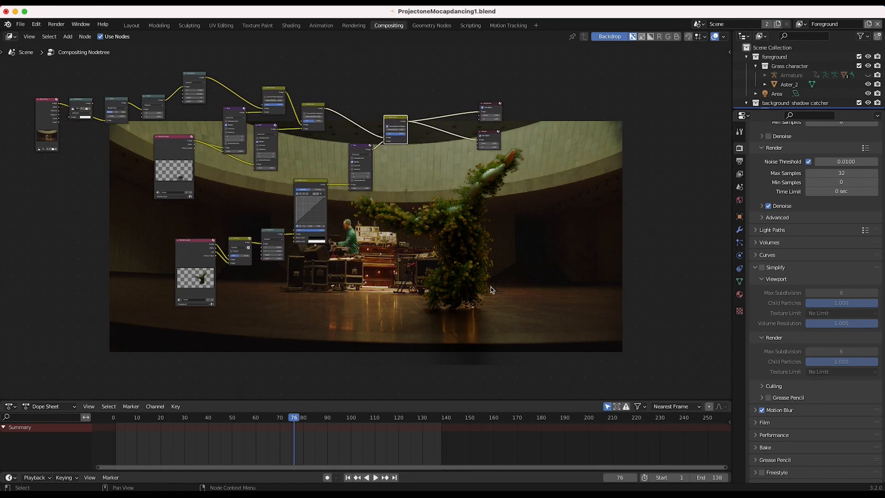
mouse_move(462, 259)
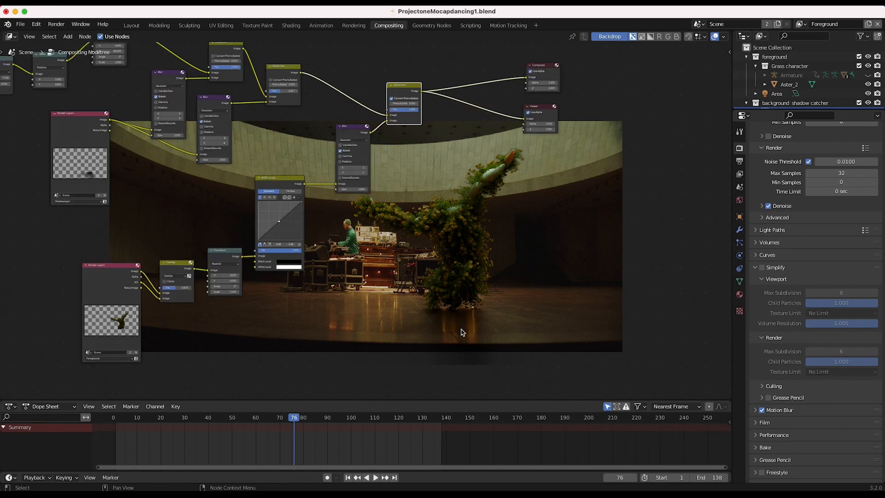
mouse_move(370, 308)
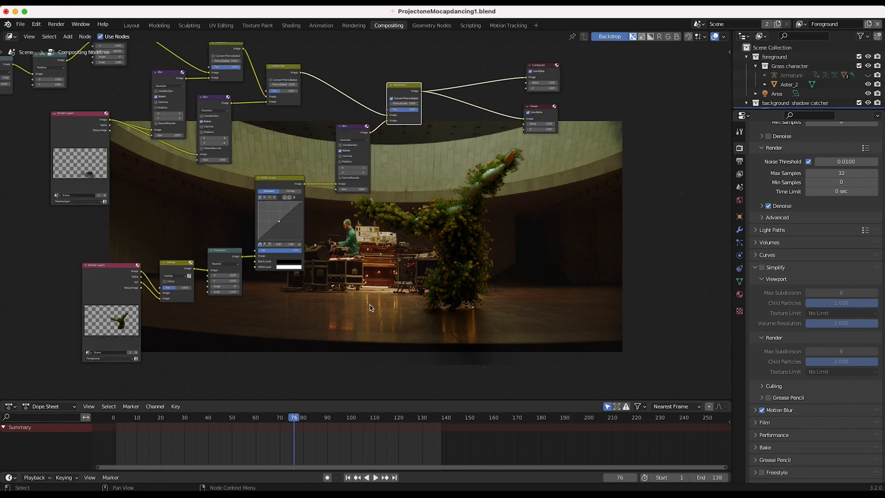
mouse_move(360, 255)
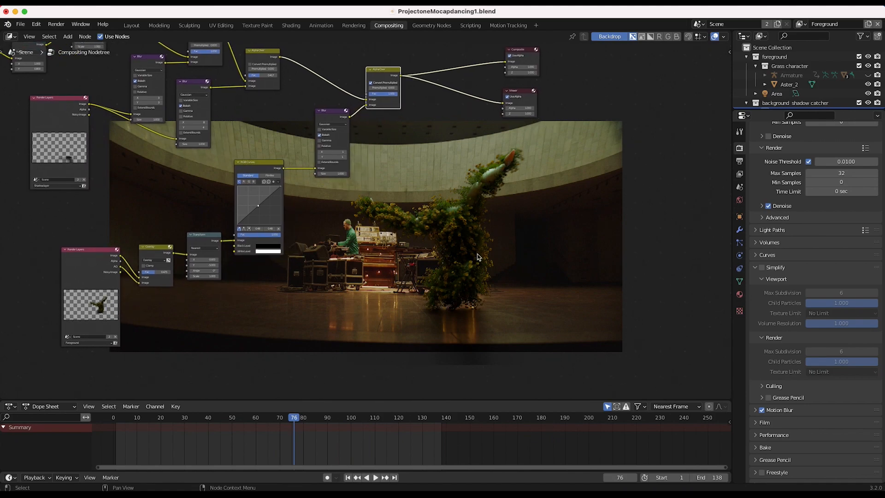
mouse_move(317, 248)
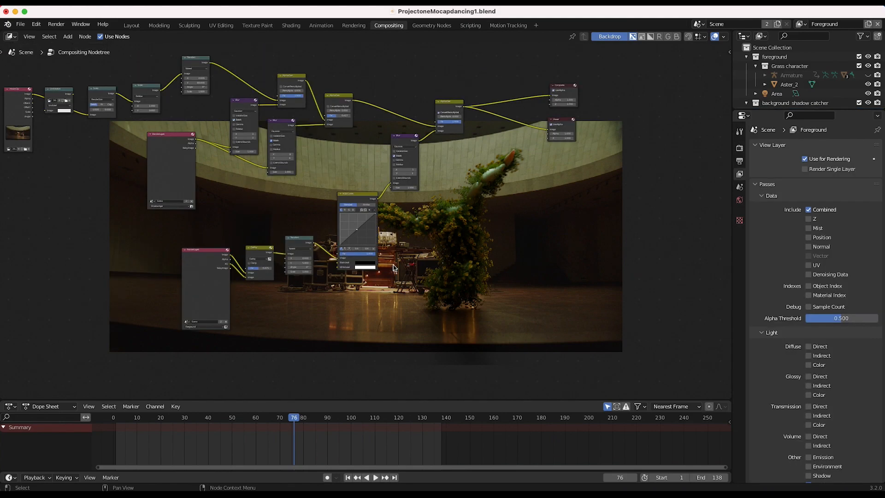
mouse_move(454, 256)
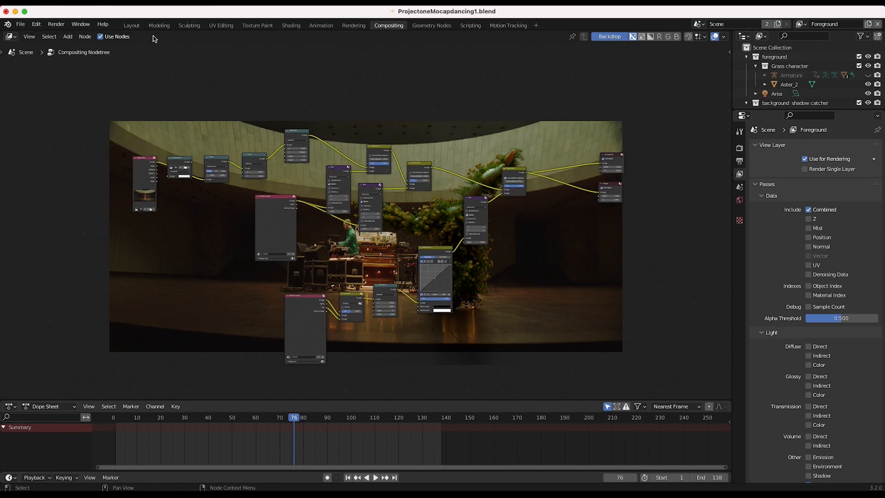
Step: Return to the Layout workspace and look over the ENVprojection object and Grass character collection
left_click(131, 25)
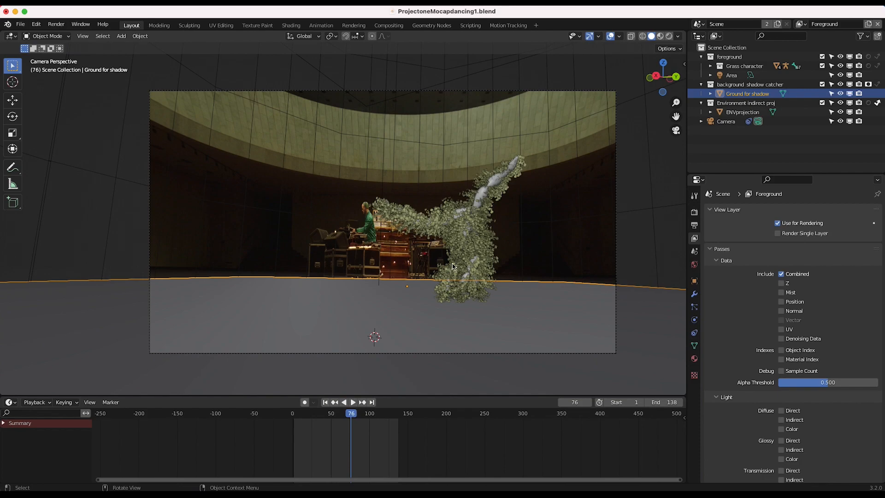
mouse_move(473, 274)
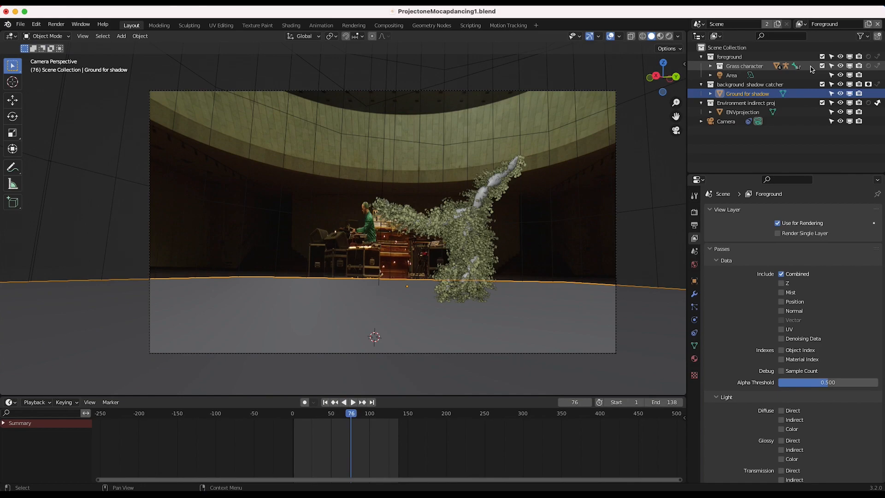
left_click(741, 112)
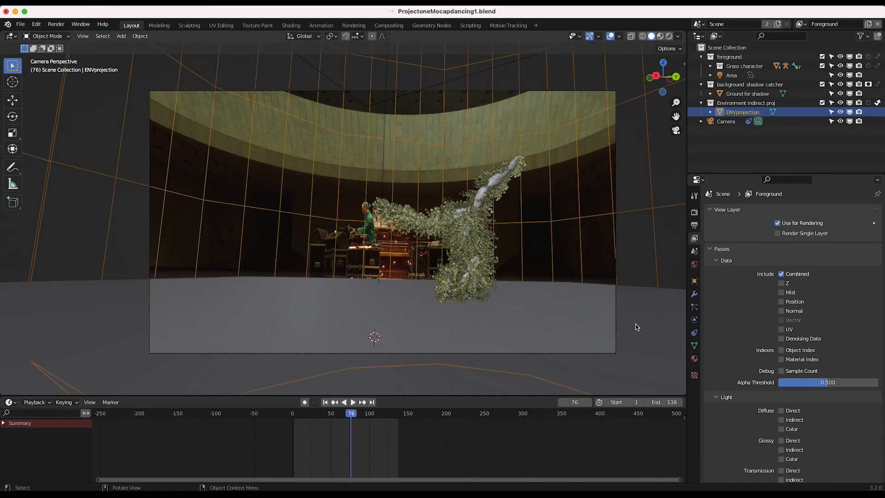
mouse_move(413, 172)
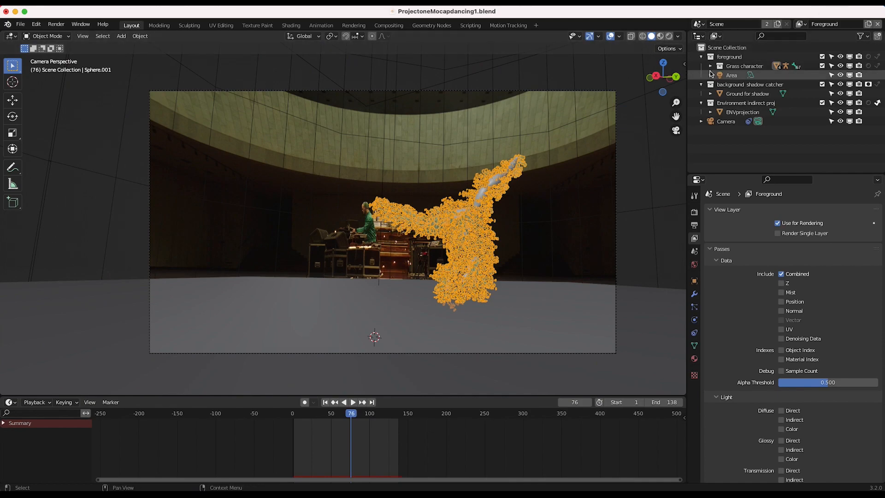
left_click(710, 66)
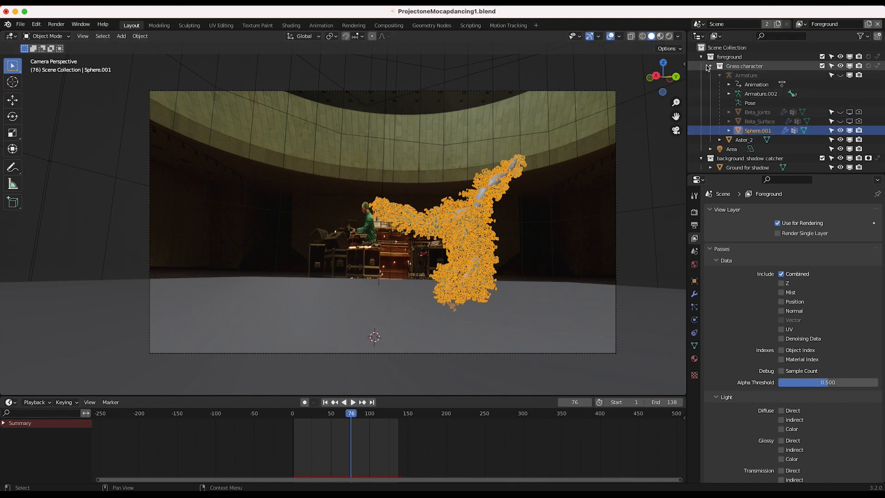
left_click(721, 65)
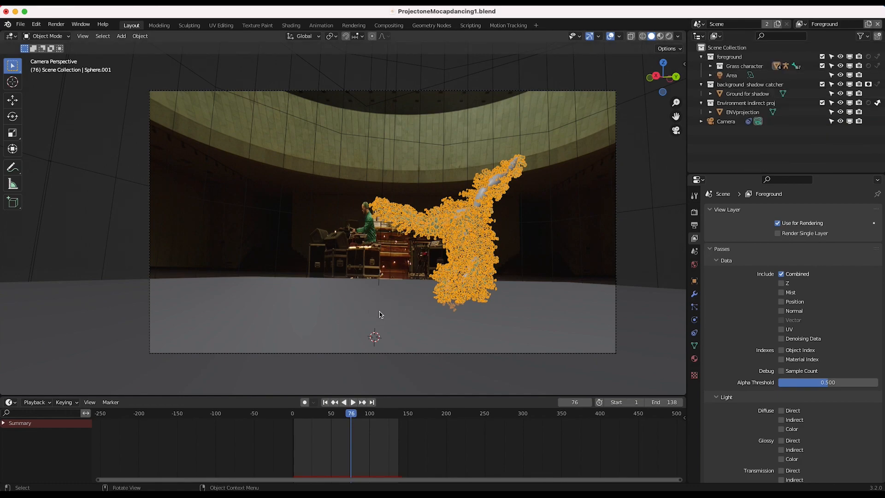
Step: Select the Ground for shadow catcher and environment dome, then make the Grass character collection active
left_click(746, 94)
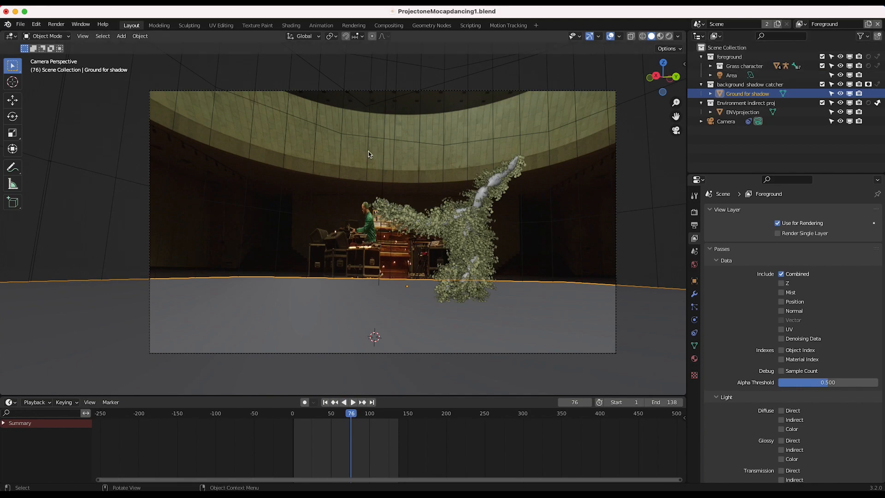
left_click(742, 111)
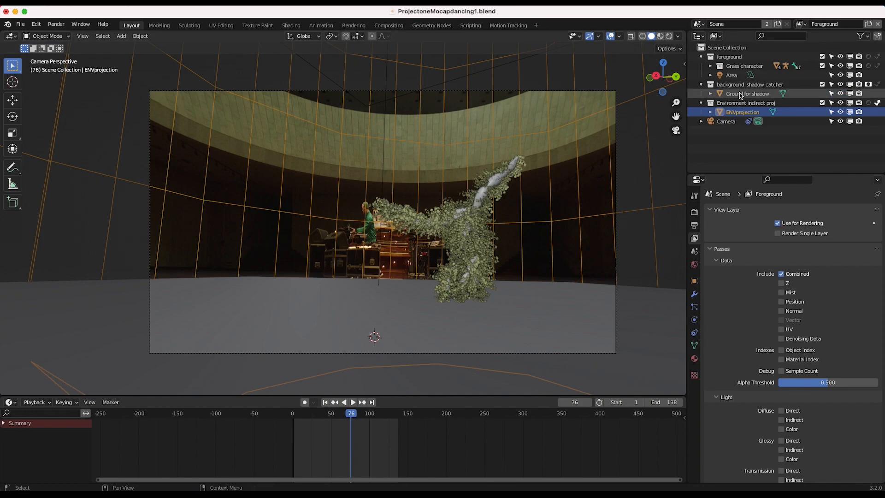
left_click(746, 94)
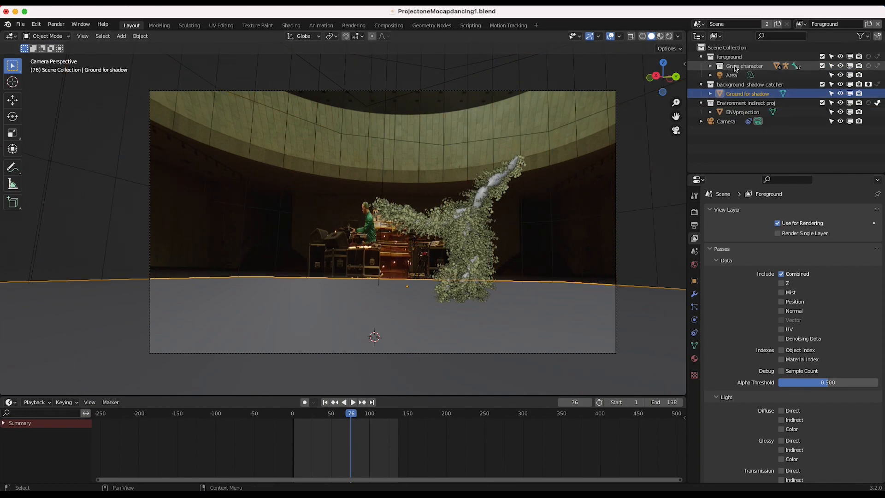
left_click(743, 66)
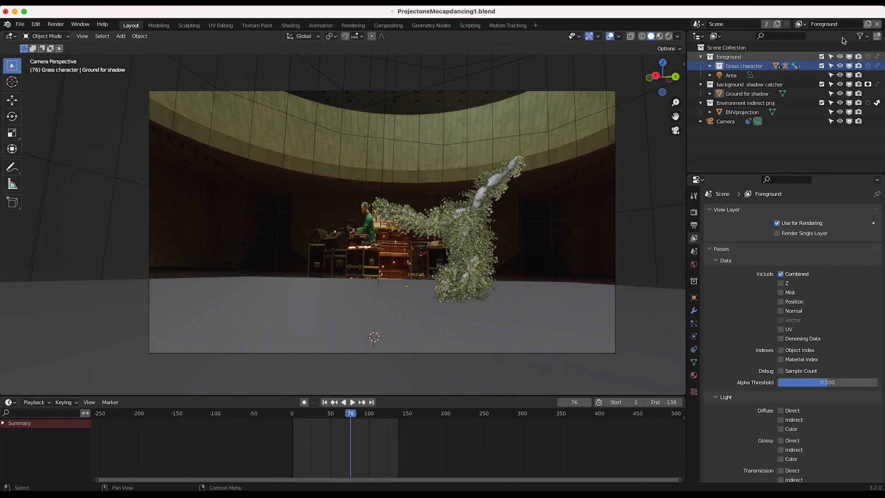
Step: Create a new 'character reflection' view layer and exclude the shadow-catcher collection from it
left_click(868, 27)
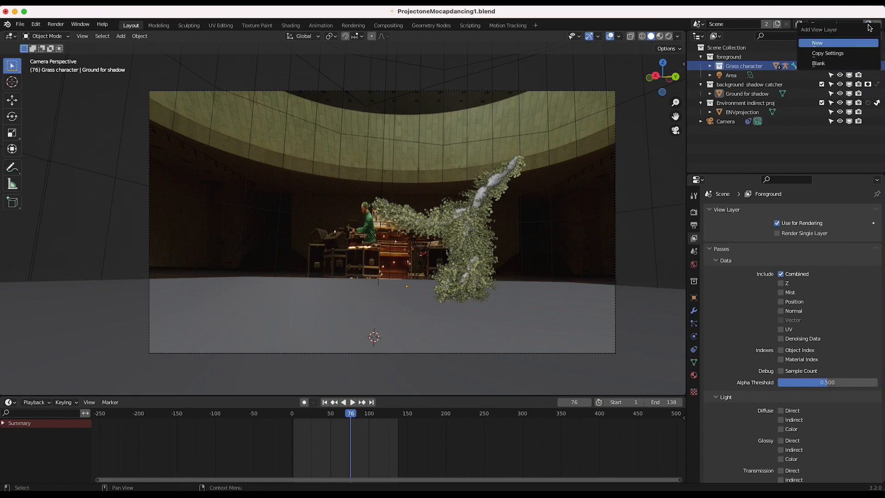
left_click(815, 44)
type("charac reflection")
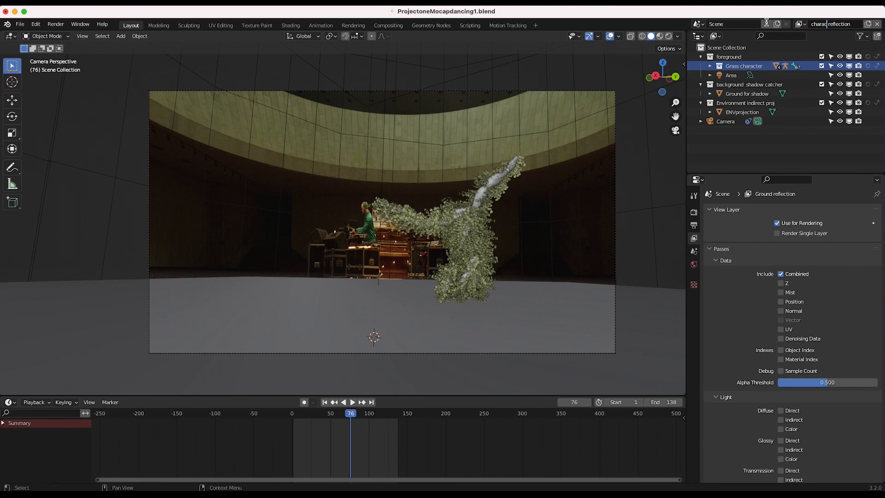
left_click(746, 93)
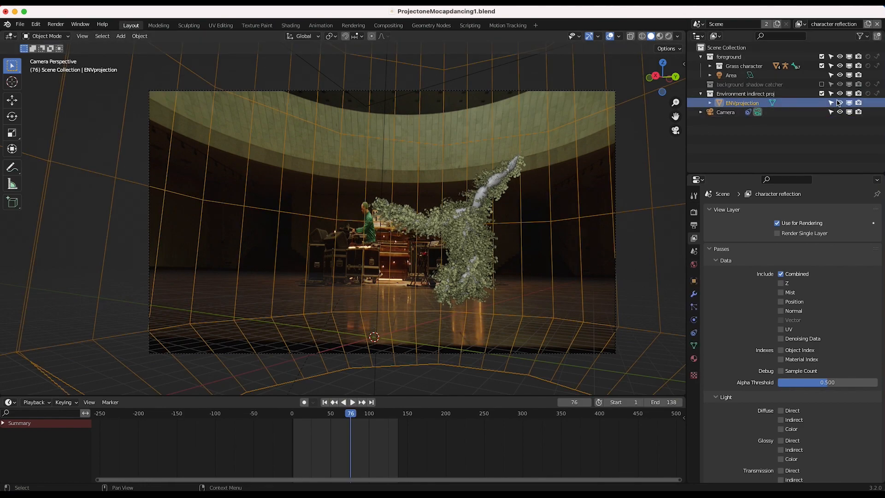
left_click(839, 102)
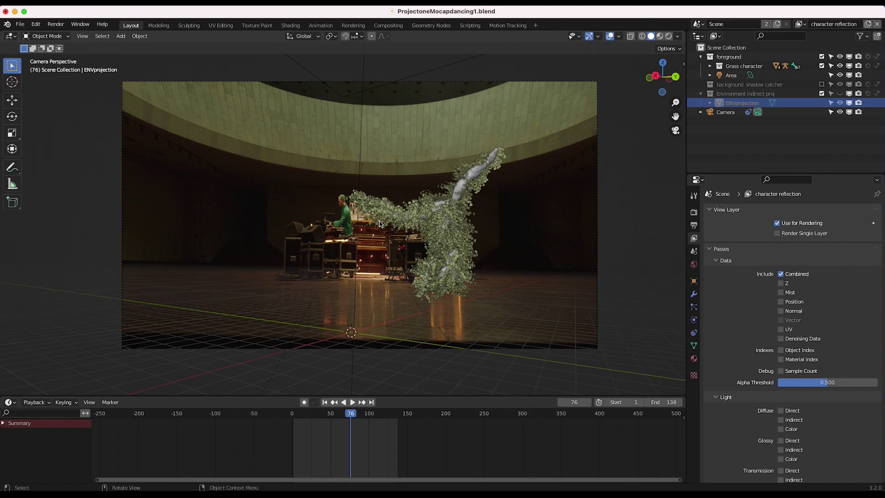
mouse_move(484, 273)
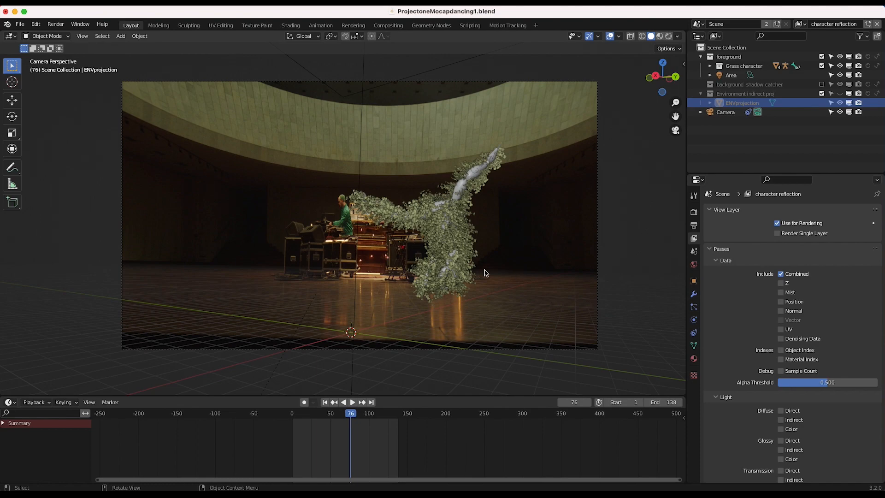
mouse_move(318, 282)
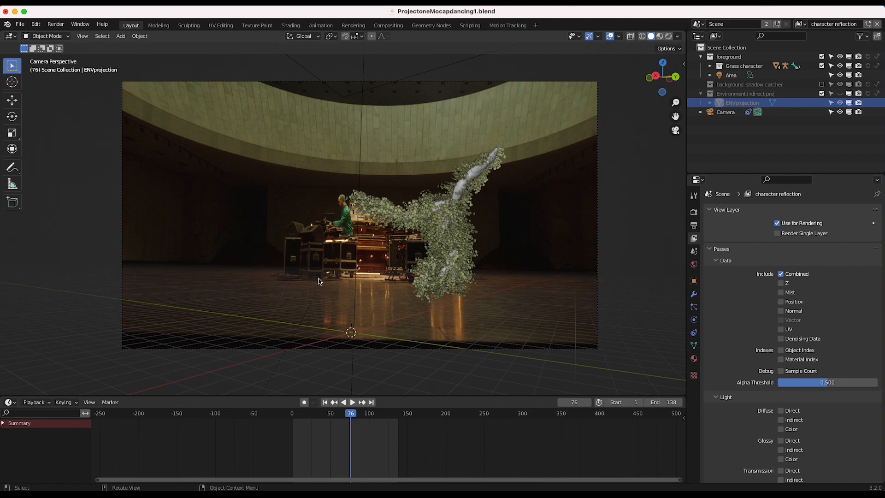
mouse_move(382, 261)
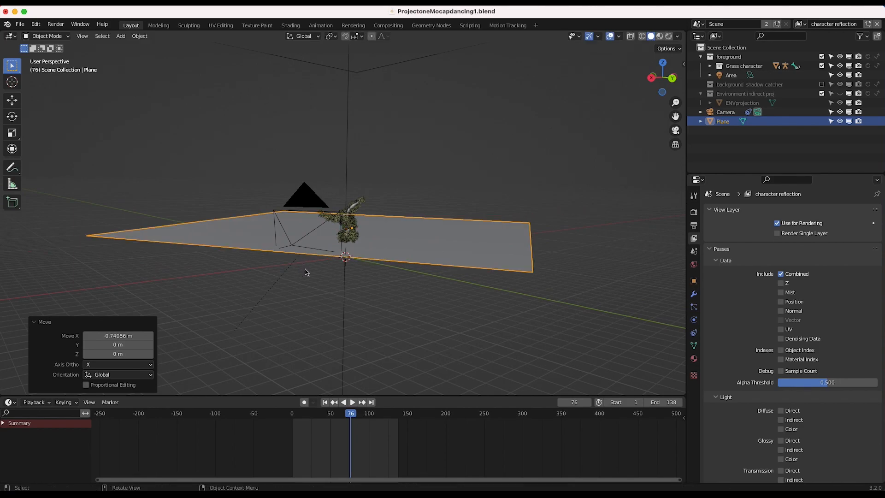
Step: Move the plane under the character and rename it 'Reflective ground'
key("g")
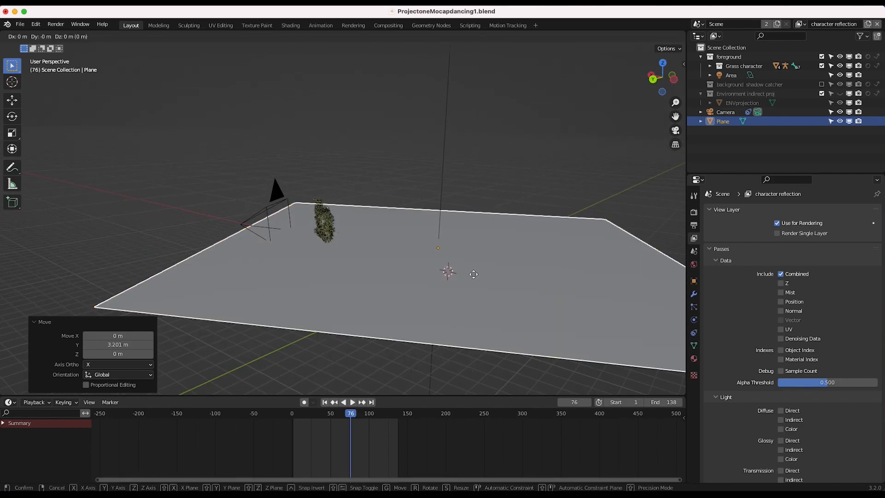
left_click(446, 264)
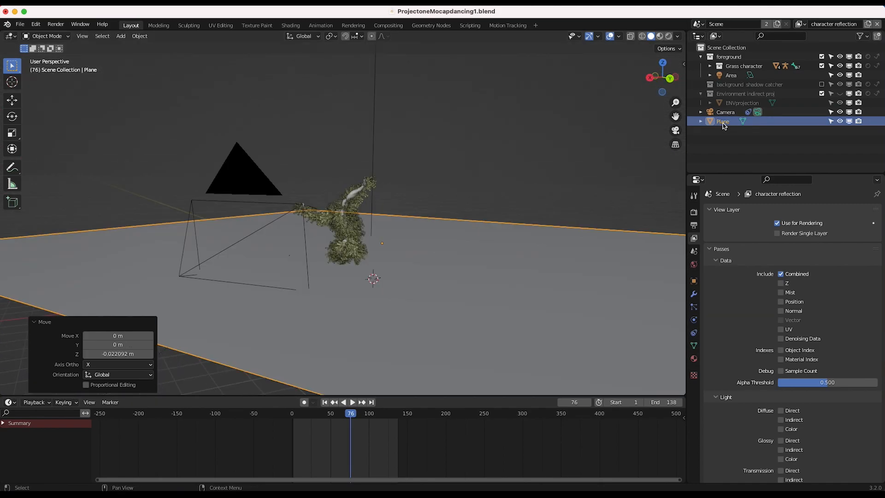
double_click(722, 121)
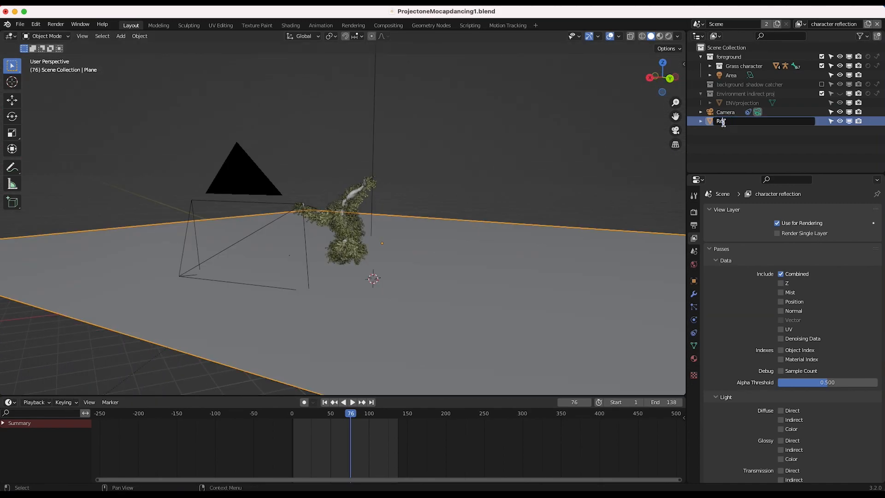
type("Reflective ground")
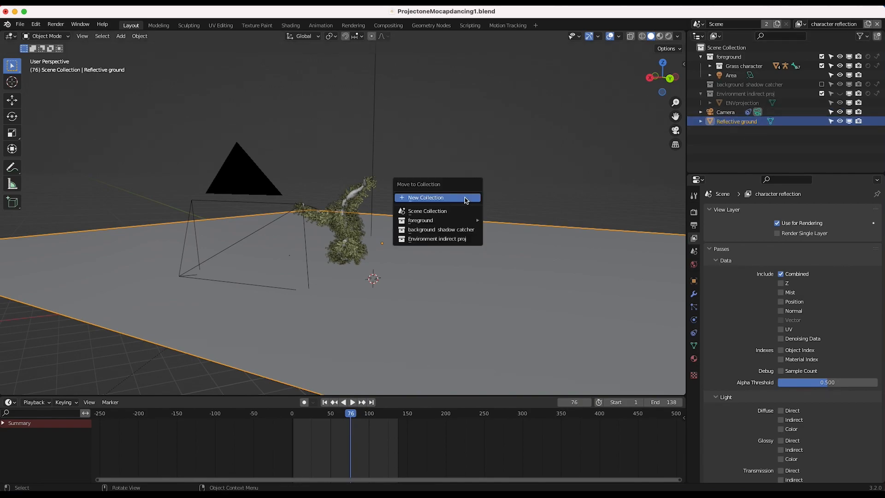
Step: Put the Reflective ground into a new 'Ground reflection' collection
left_click(425, 197)
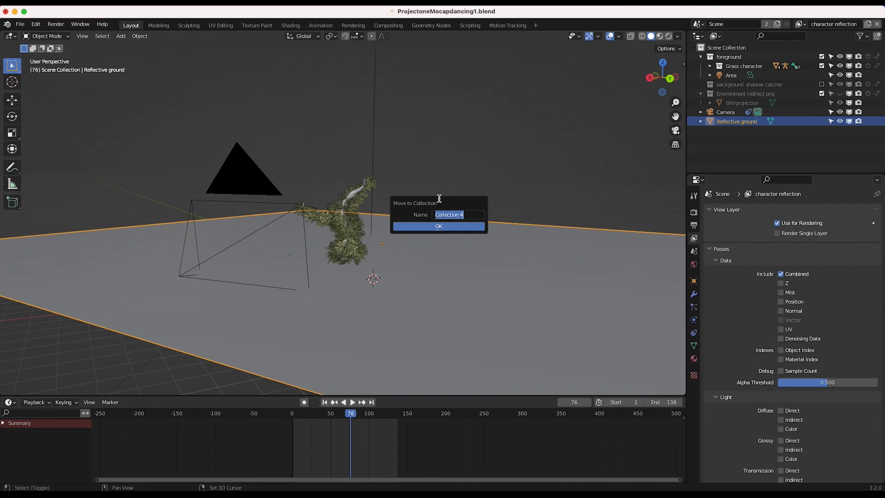
type("Grou")
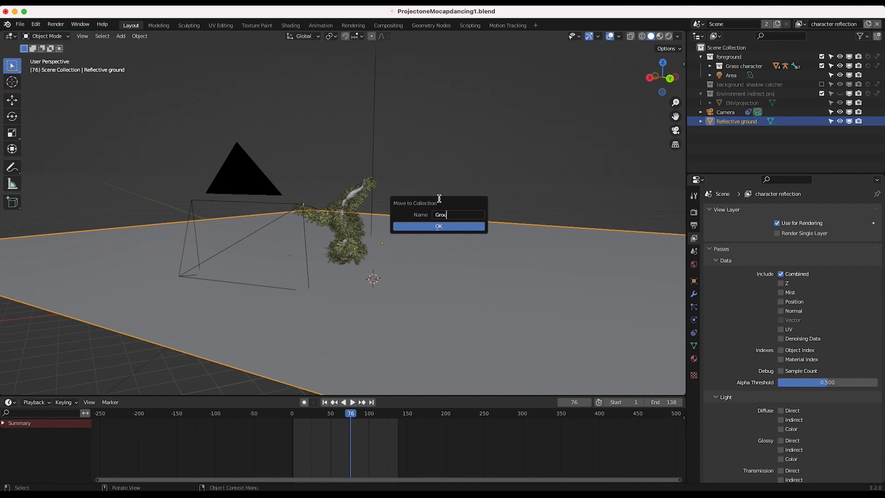
left_click(439, 225)
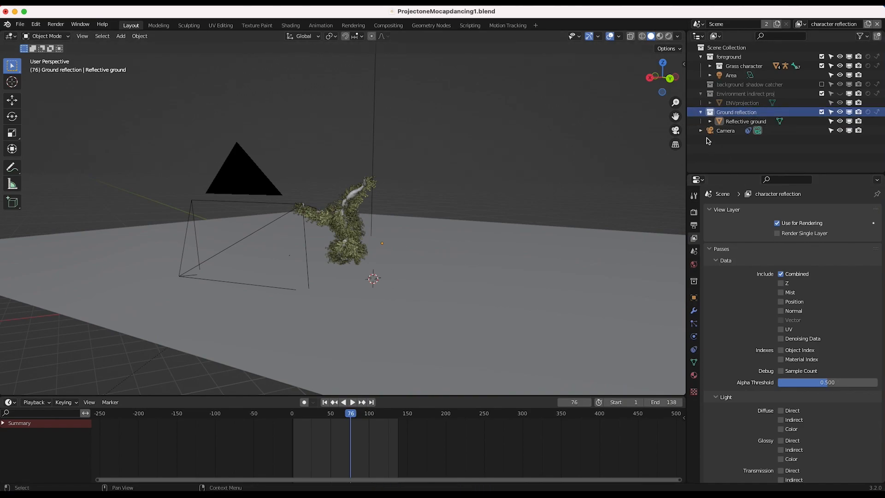
Step: View through the camera with rendered shading and show the Reflective ground's material settings
left_click(82, 36)
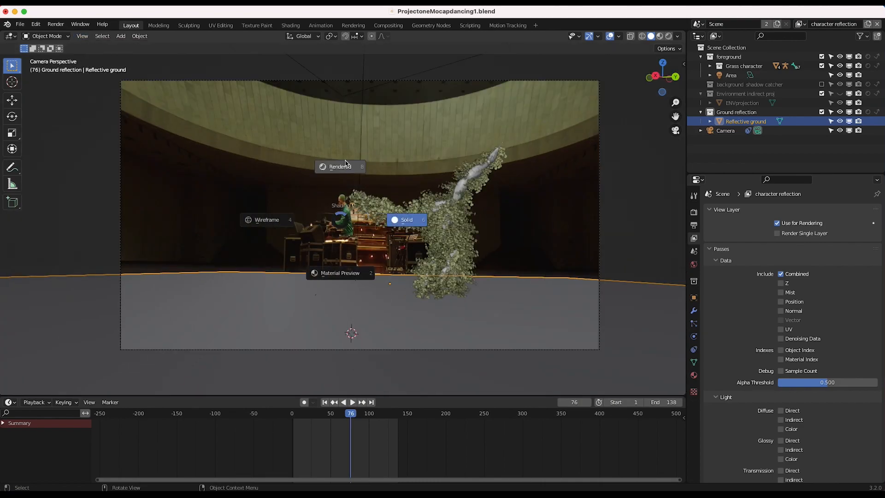
left_click(339, 166)
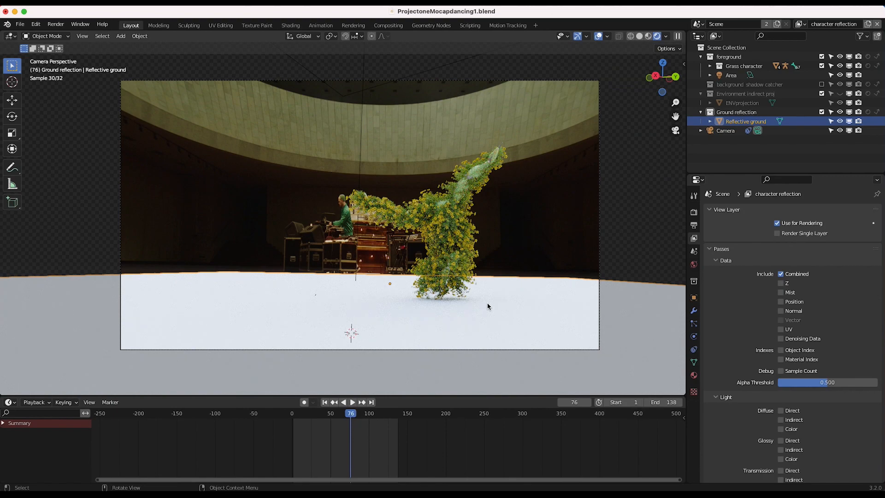
left_click(693, 375)
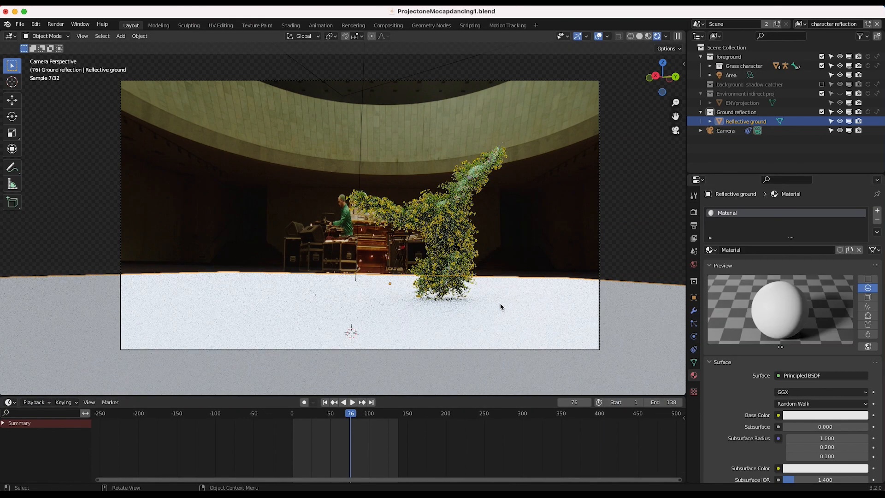
Step: Make the Reflective ground a Glossy BSDF surface with 0.040 roughness
scroll("down", 3)
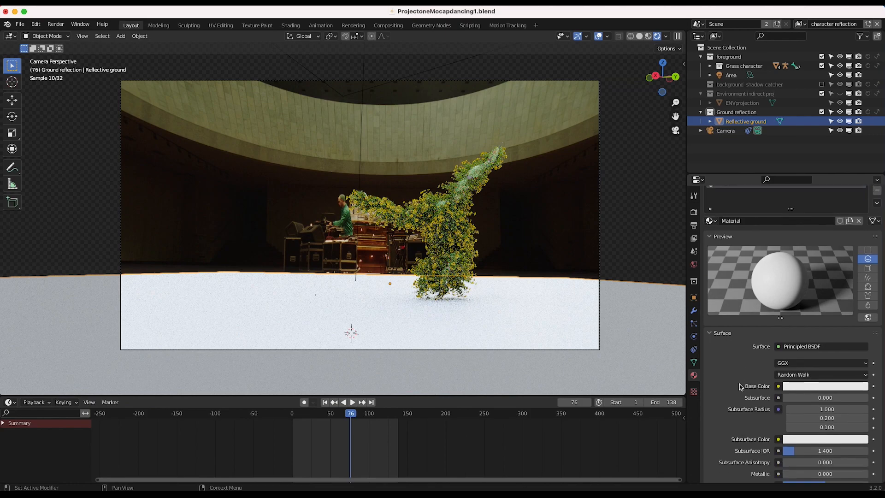
scroll("down", 3)
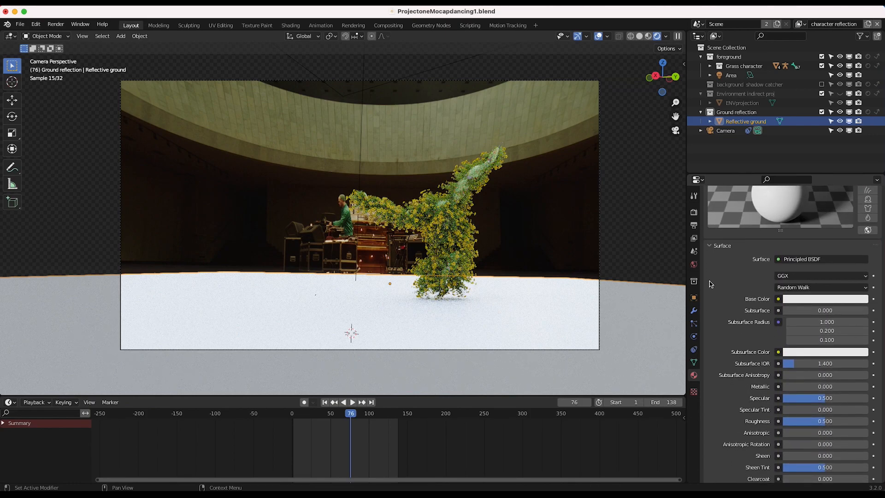
left_click(820, 259)
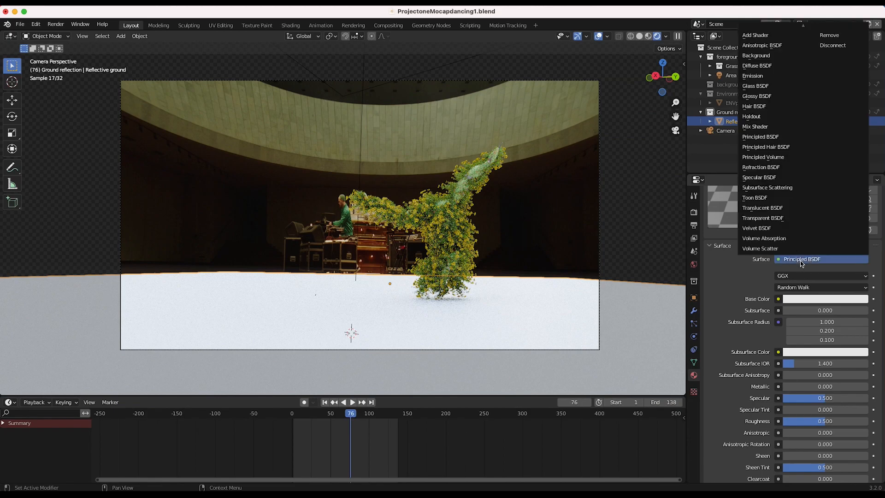
left_click(755, 95)
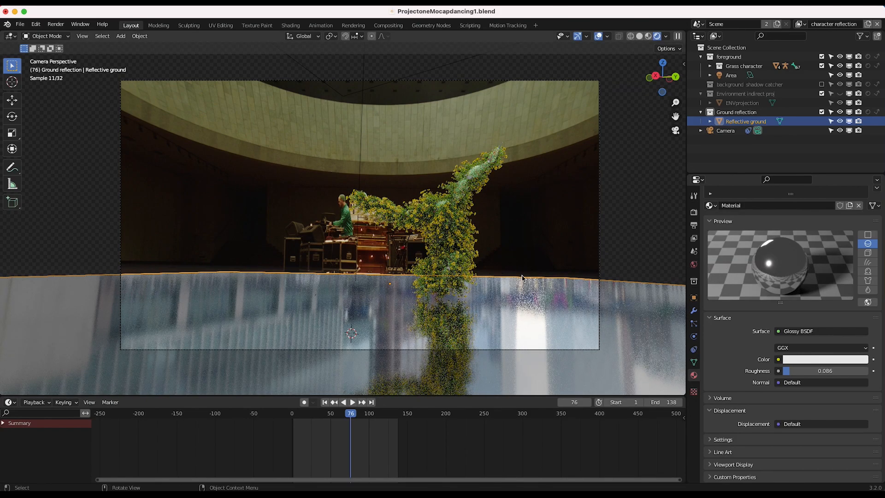
mouse_move(309, 222)
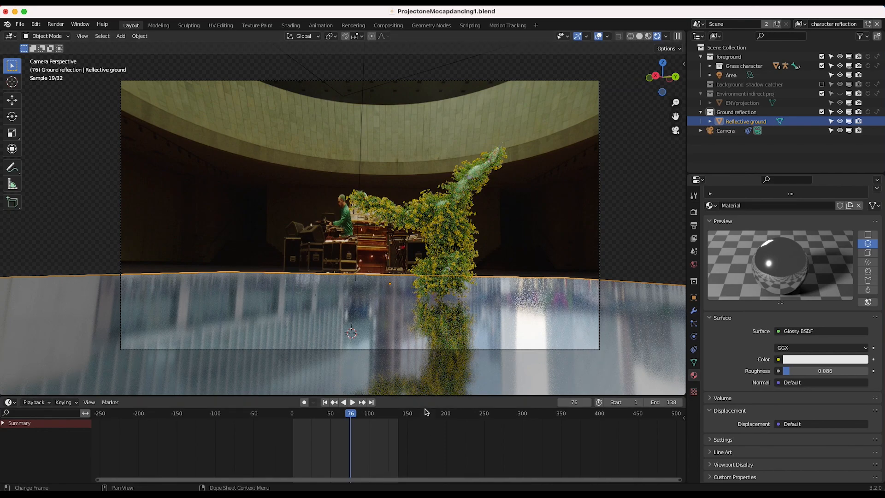
mouse_move(443, 338)
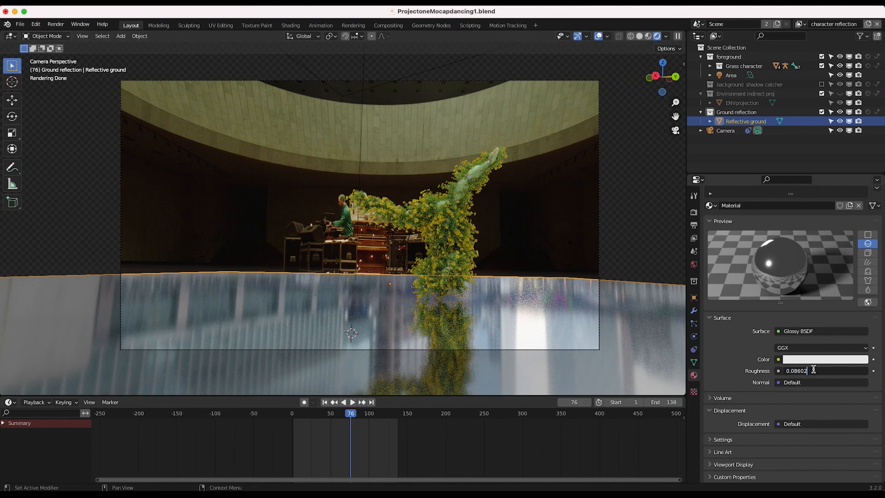
type("0.0")
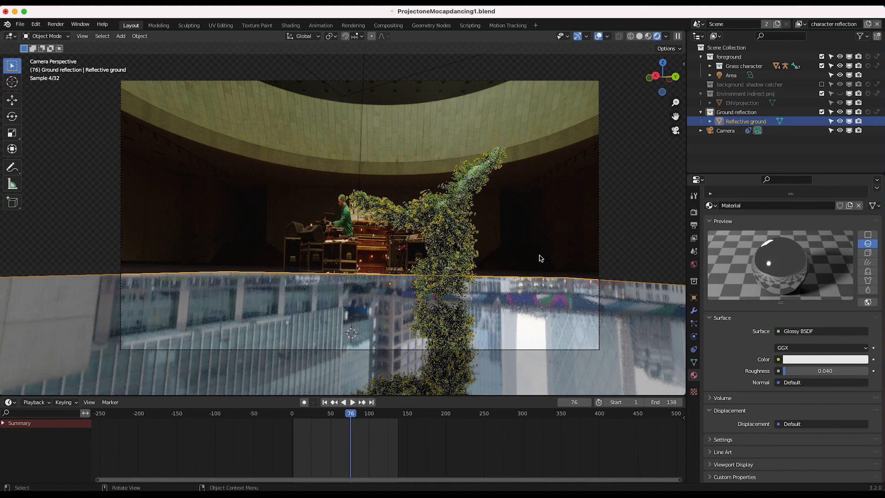
Step: Show the environment projection dome in the viewport so the stage reflects in the floor
left_click(840, 94)
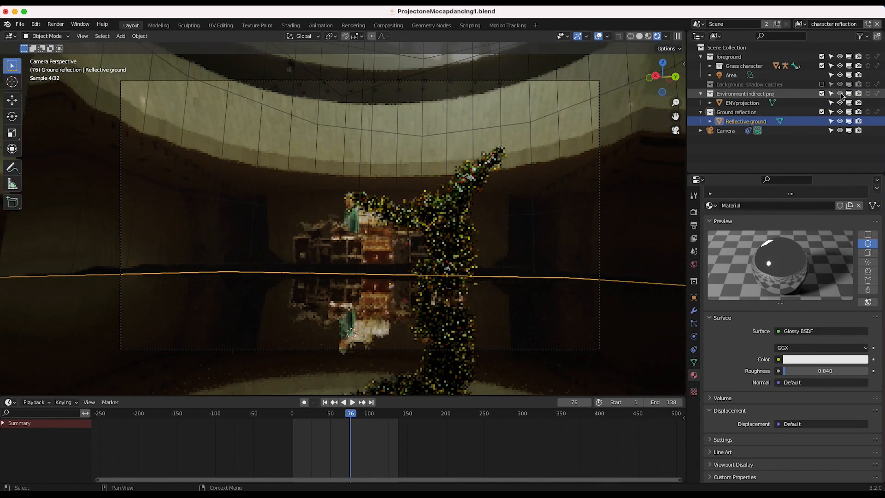
left_click(741, 102)
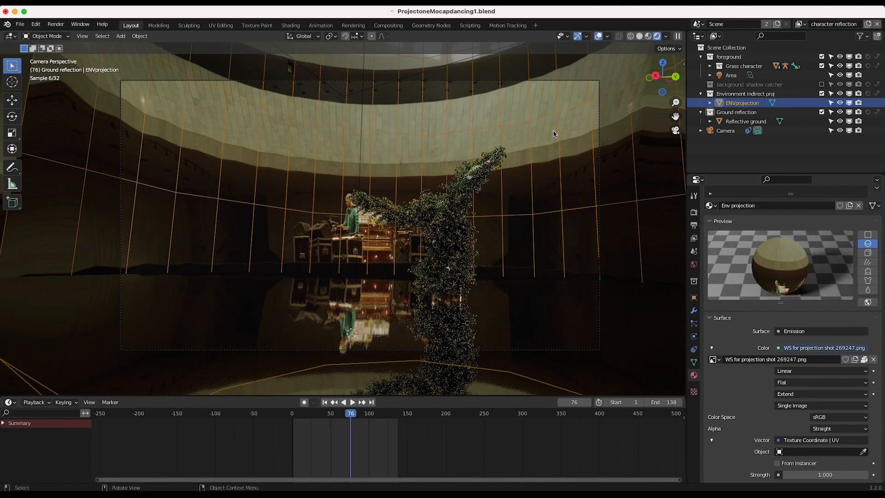
mouse_move(567, 303)
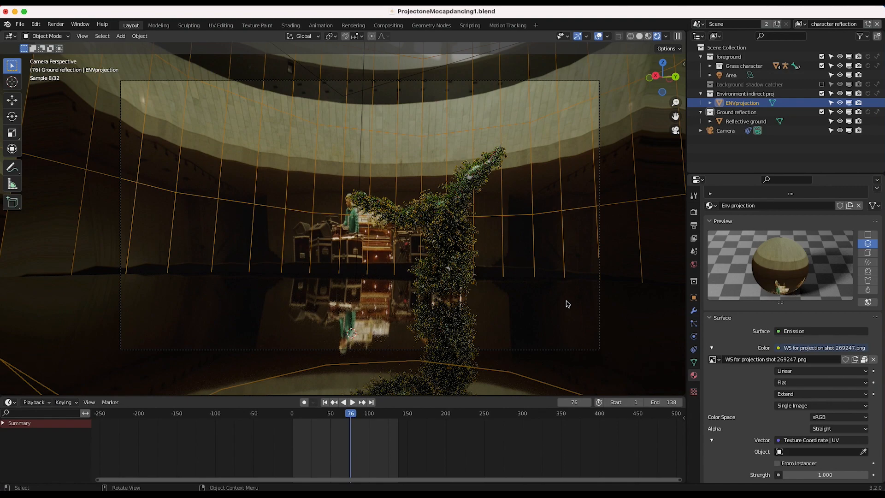
left_click(745, 121)
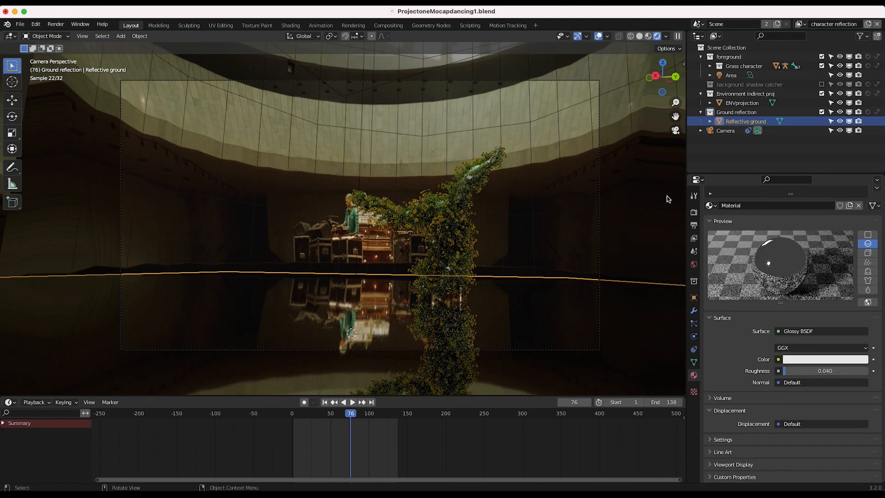
mouse_move(824, 368)
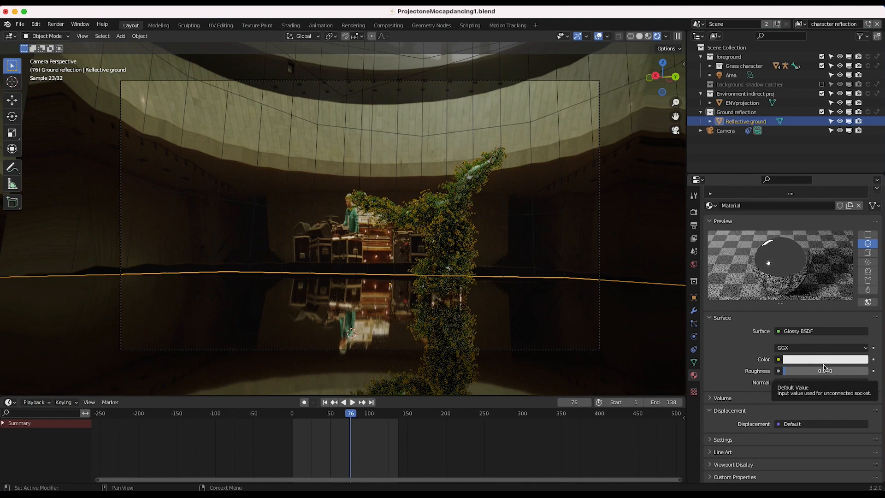
left_click(823, 359)
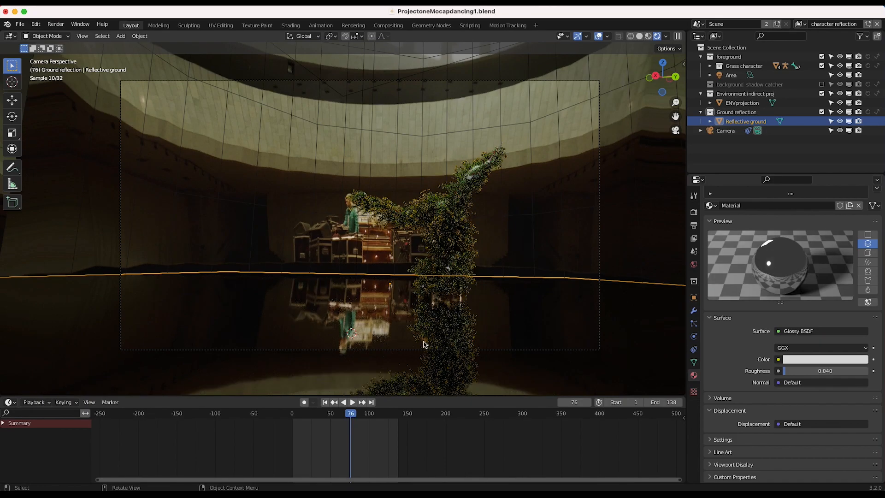
mouse_move(396, 290)
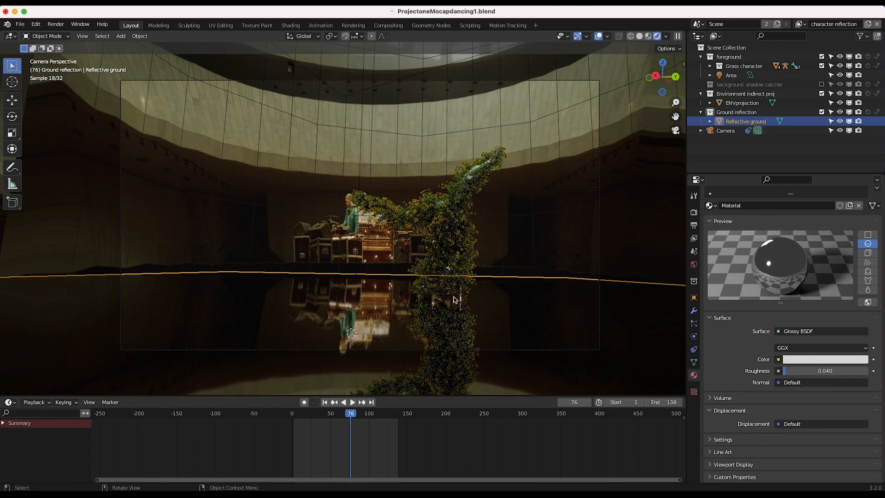
mouse_move(319, 286)
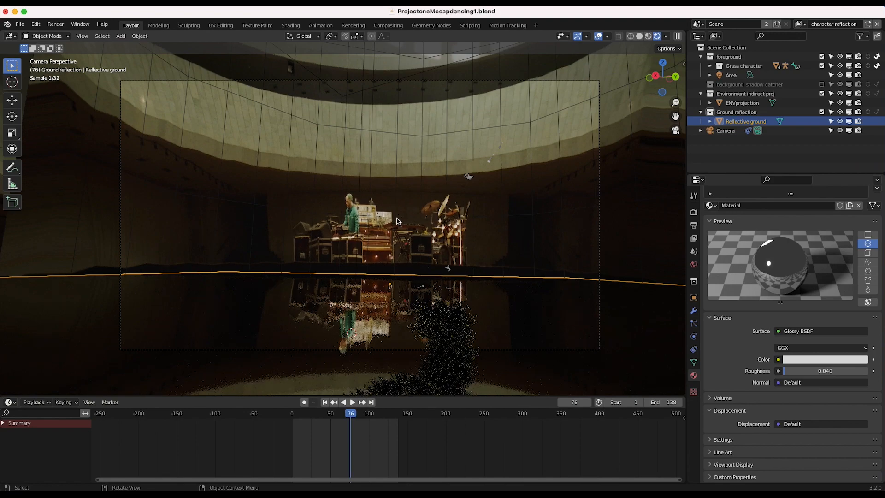
mouse_move(450, 166)
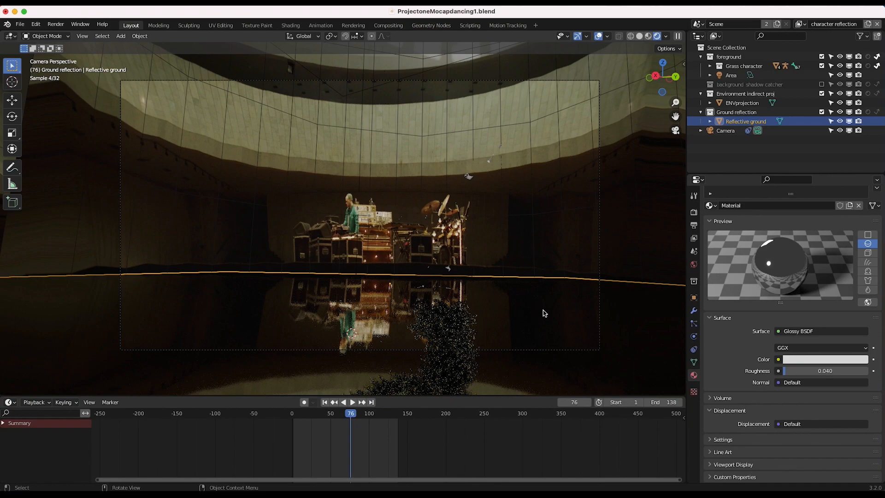
mouse_move(608, 150)
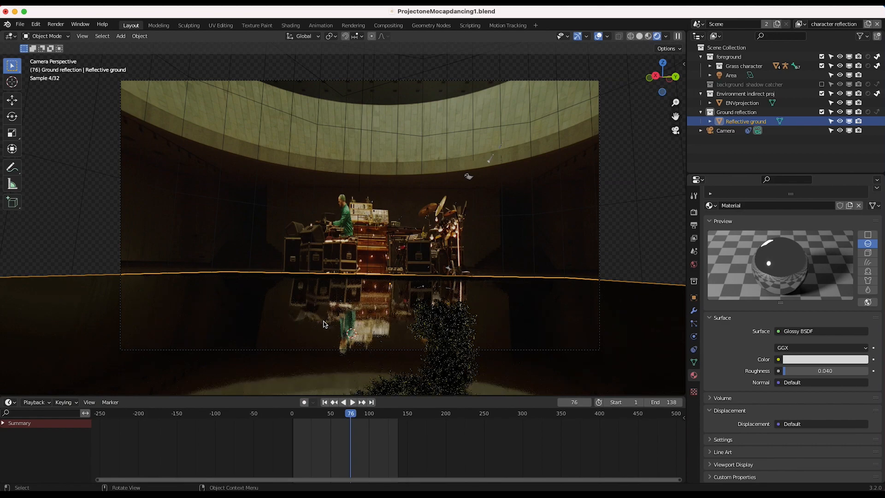
mouse_move(474, 340)
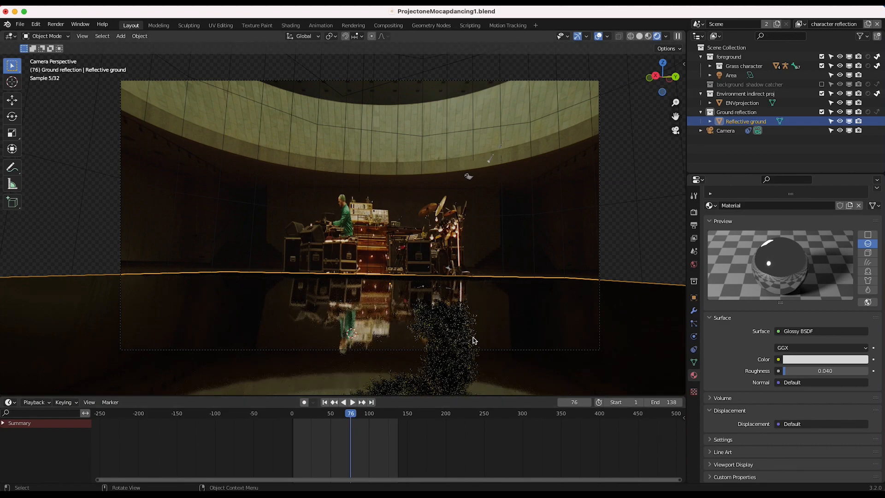
mouse_move(436, 315)
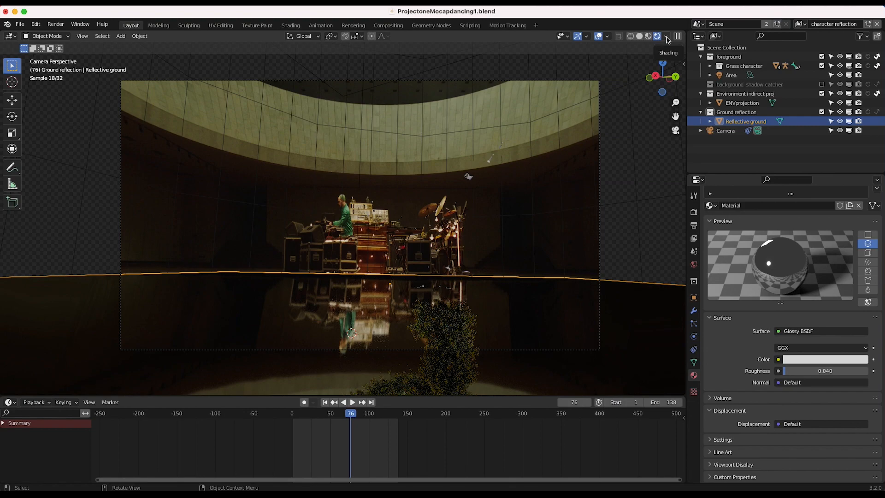
Step: Set the viewport render pass to Glossy Indirect so only the floor reflection shows
left_click(665, 36)
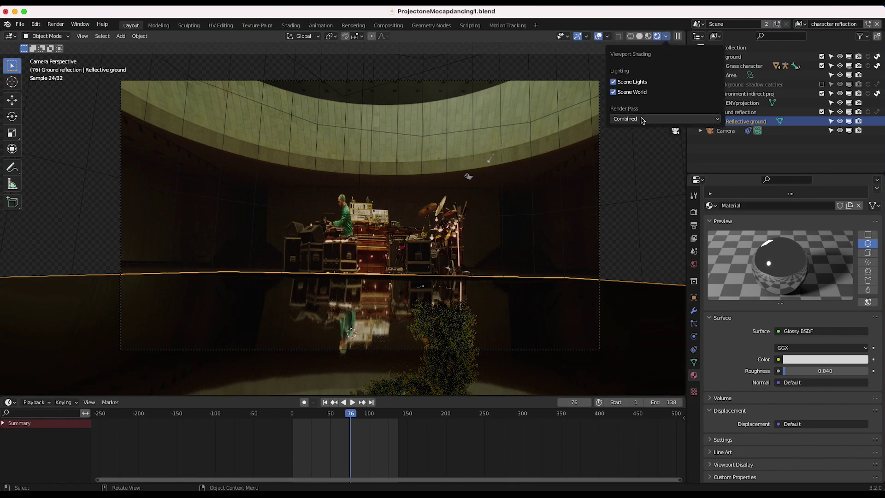
left_click(663, 119)
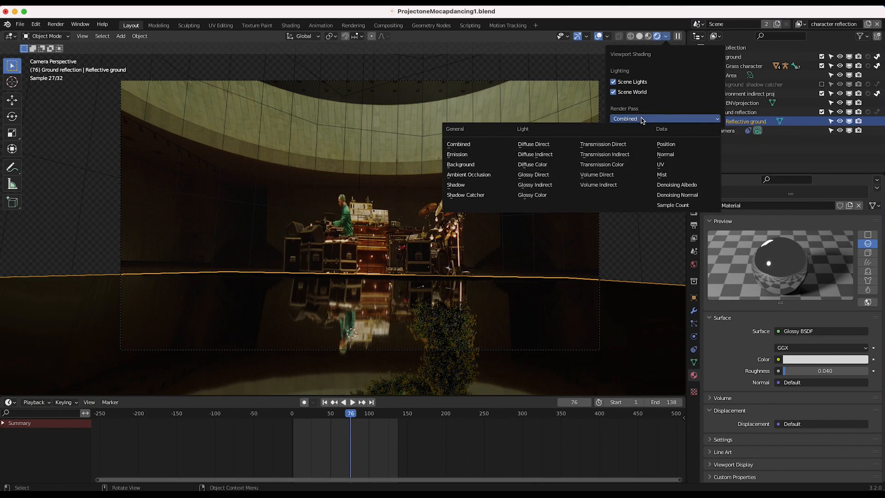
mouse_move(532, 144)
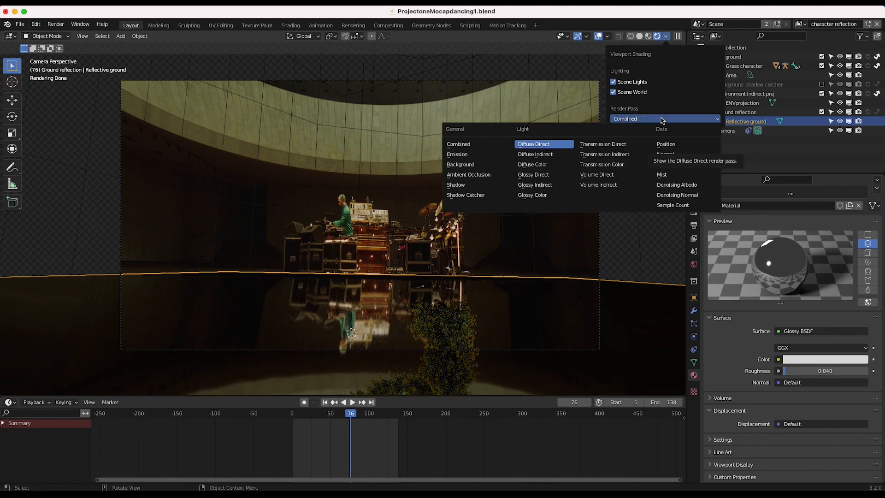
mouse_move(531, 165)
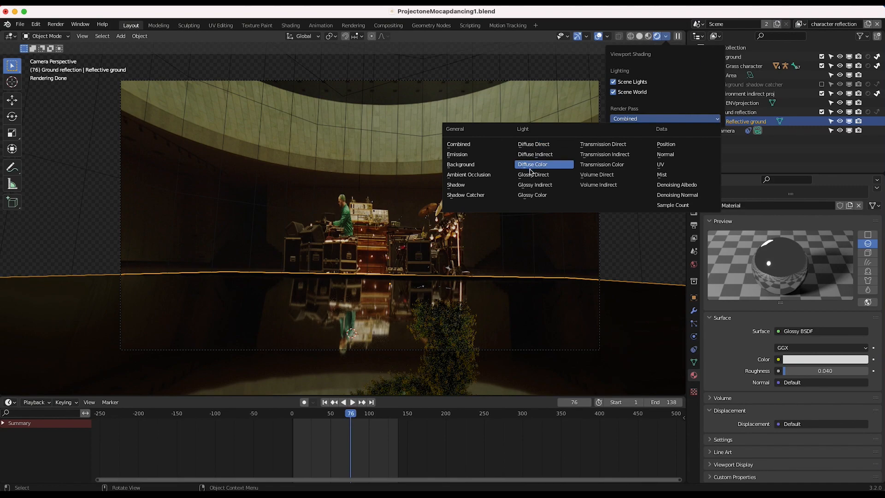
mouse_move(534, 184)
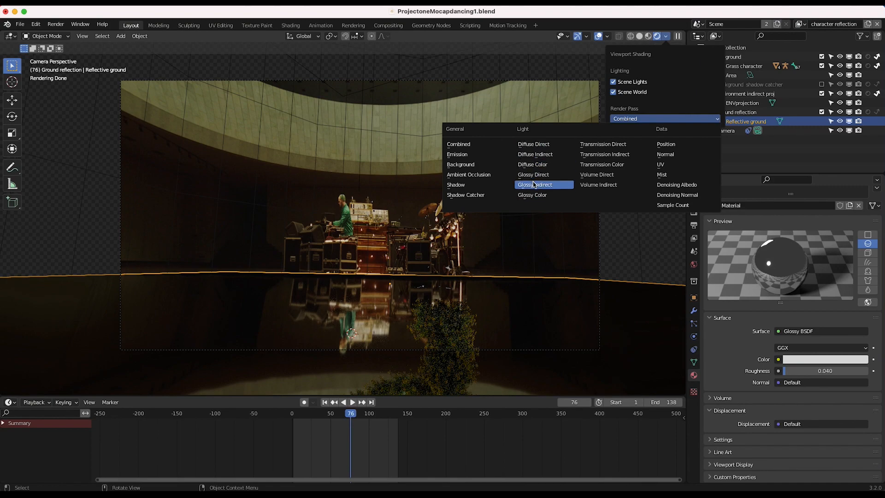
mouse_move(555, 184)
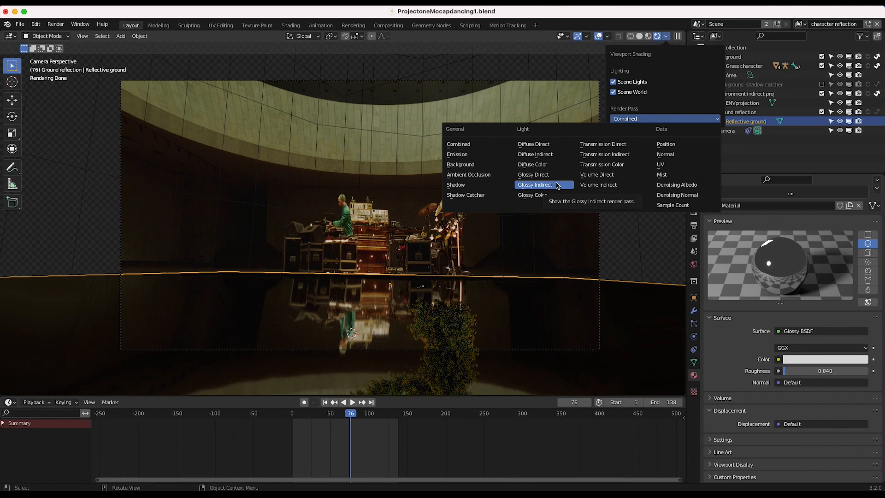
mouse_move(544, 174)
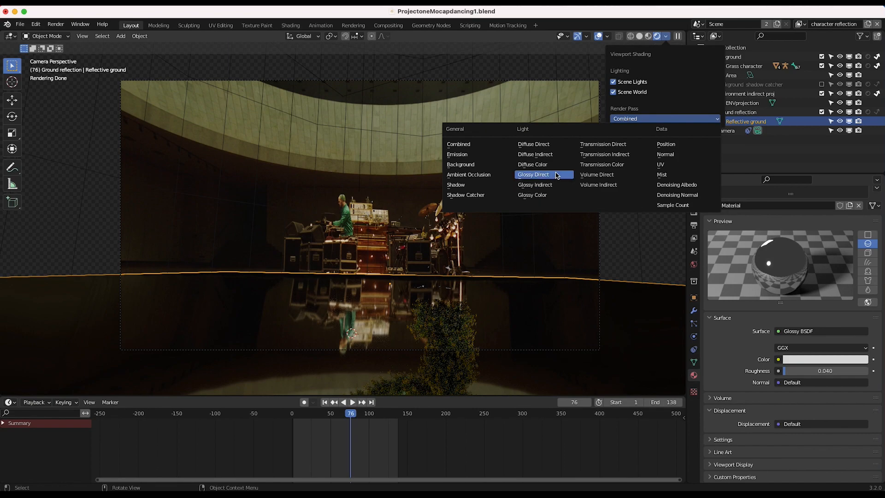
mouse_move(554, 179)
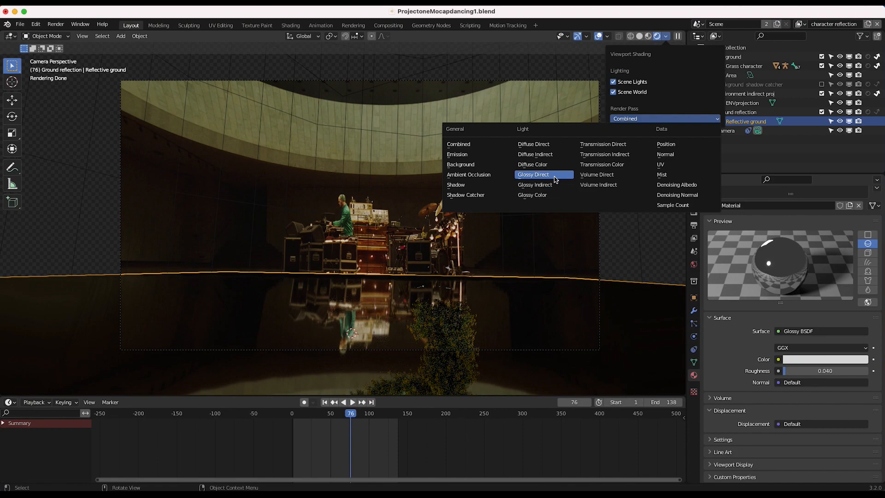
left_click(533, 174)
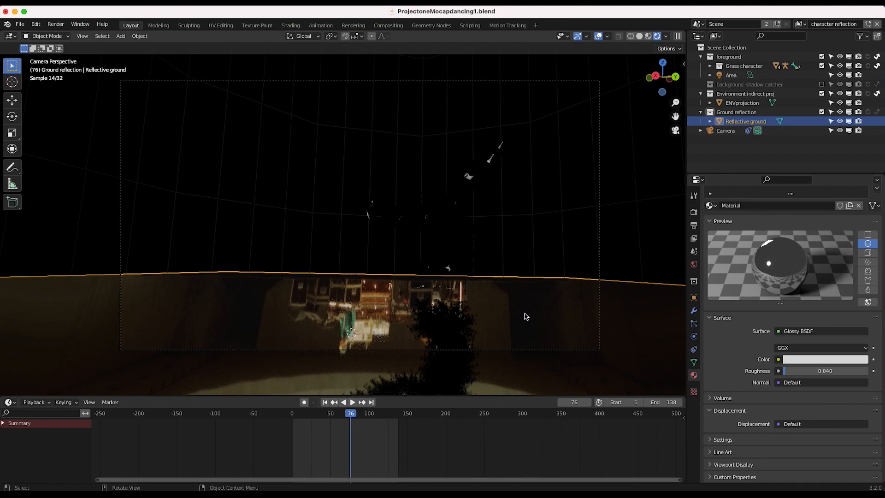
mouse_move(450, 336)
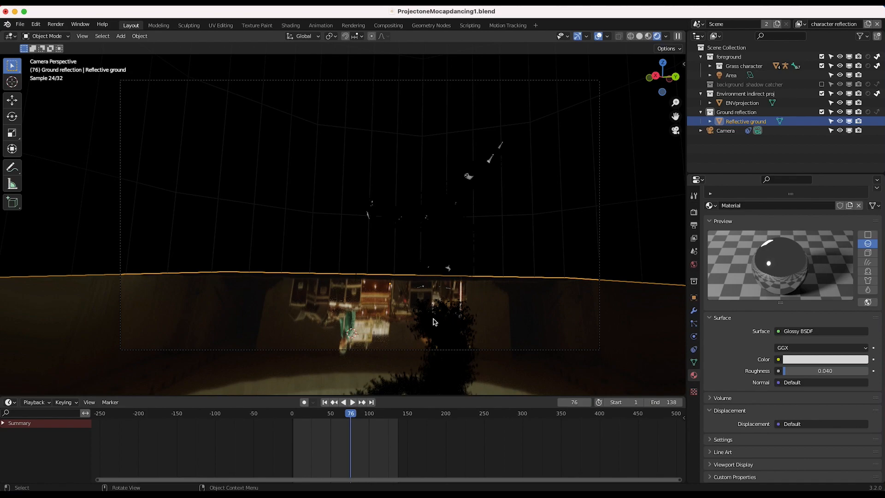
left_click(663, 119)
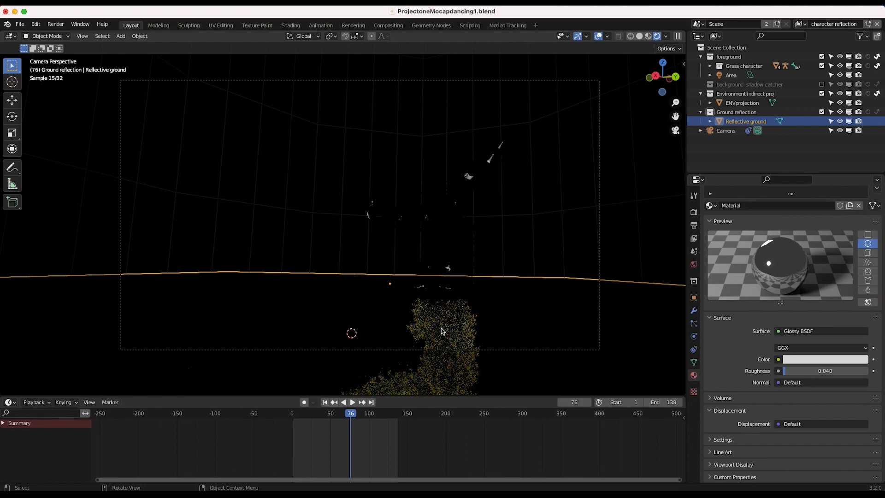
left_click(666, 36)
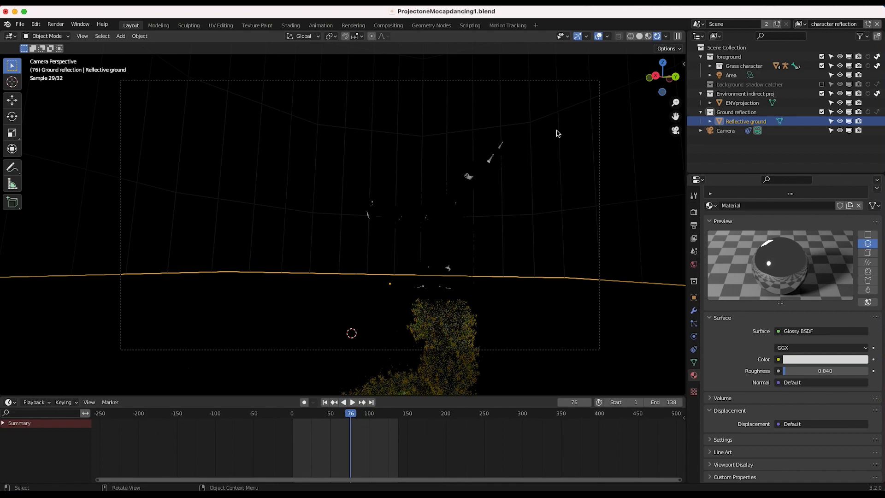
mouse_move(694, 237)
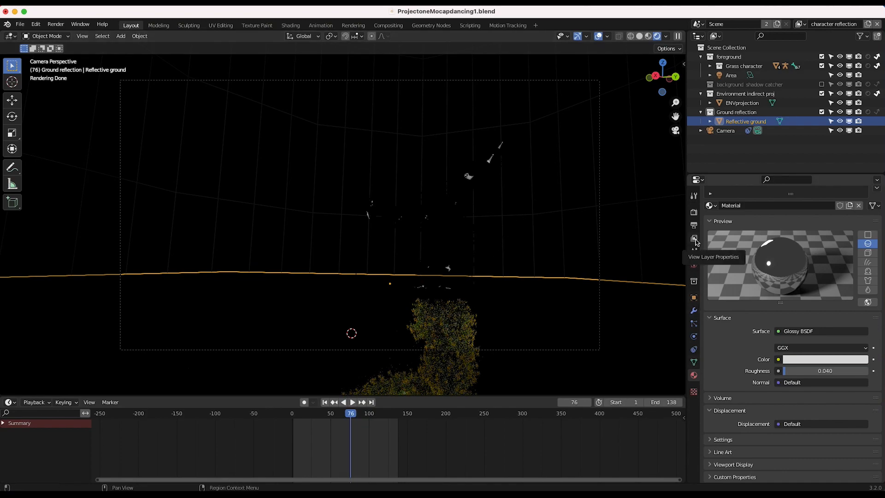
Step: Enable the Glossy Indirect light pass for the view layer and render a still frame
left_click(693, 238)
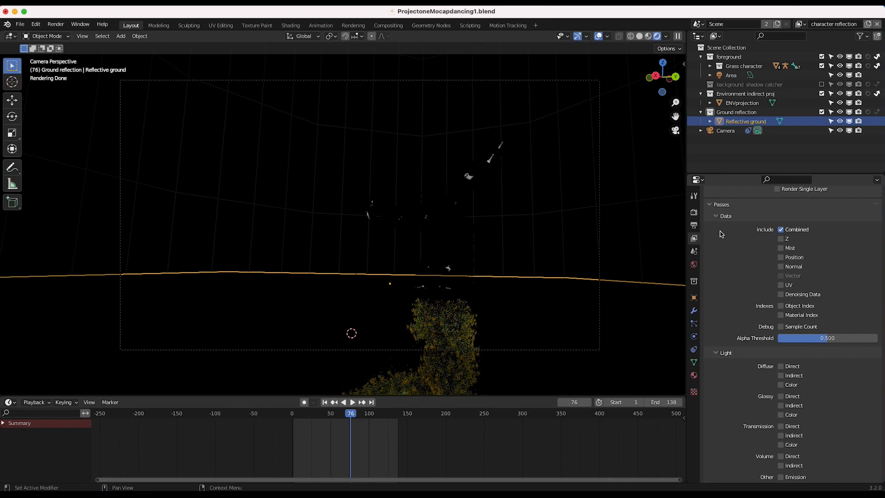
scroll("down", 3)
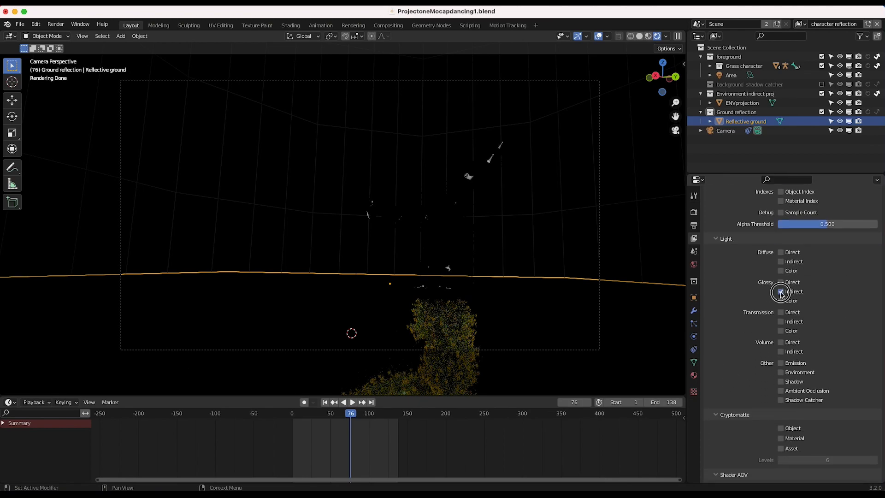
left_click(781, 291)
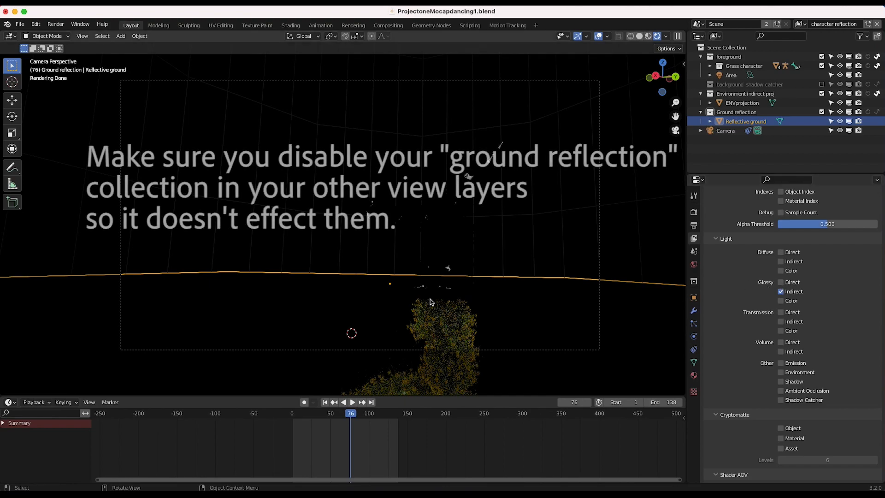
mouse_move(412, 213)
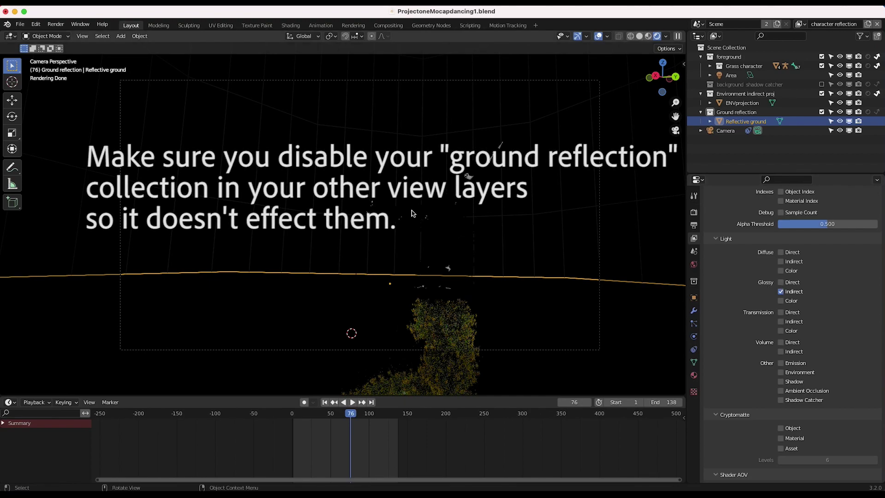
left_click(54, 25)
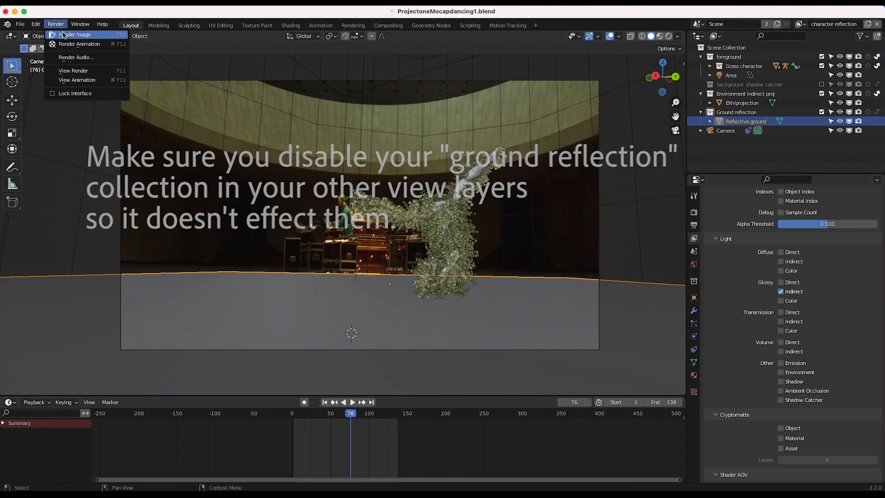
left_click(74, 34)
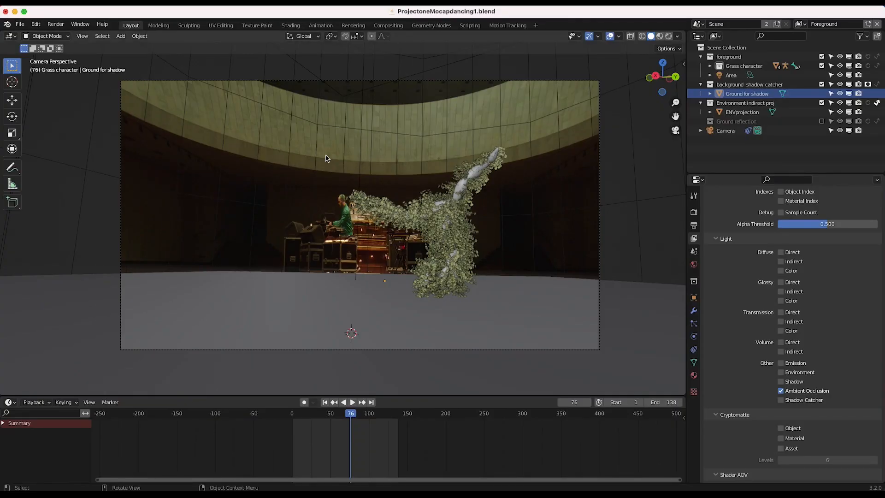
Step: Add another Render Layers node in the compositor for the character reflection layer
left_click(388, 25)
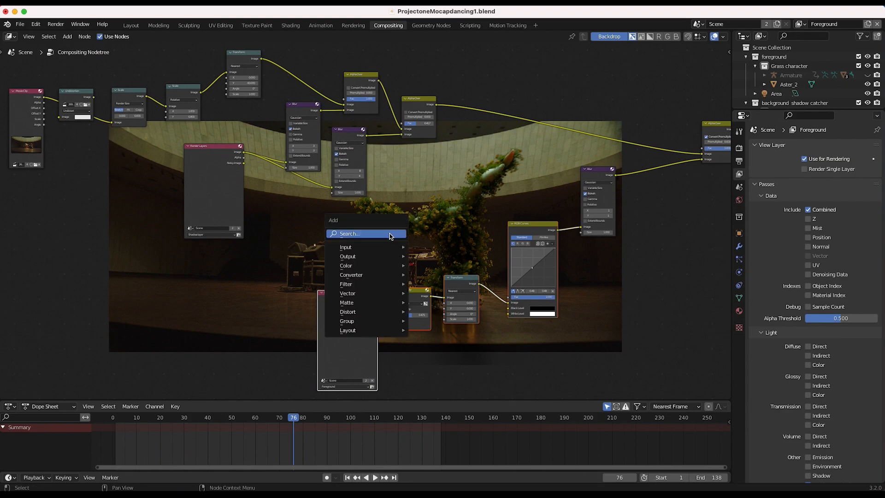
left_click(348, 247)
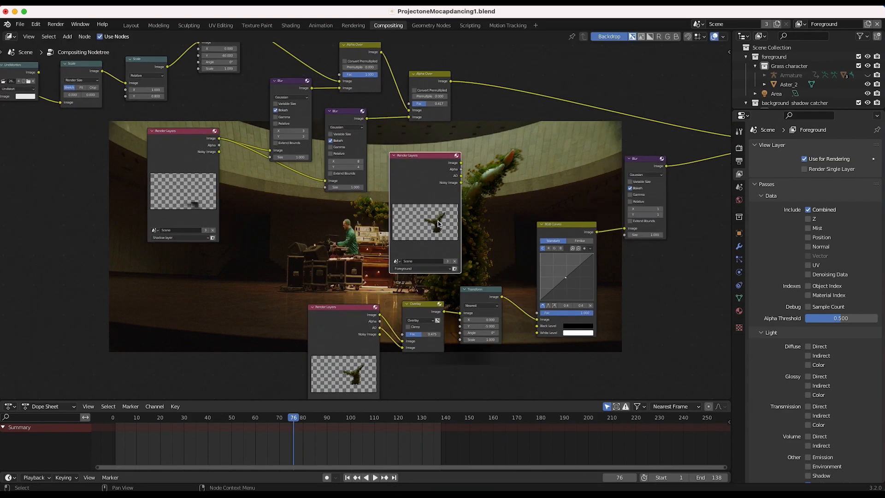
left_click(423, 268)
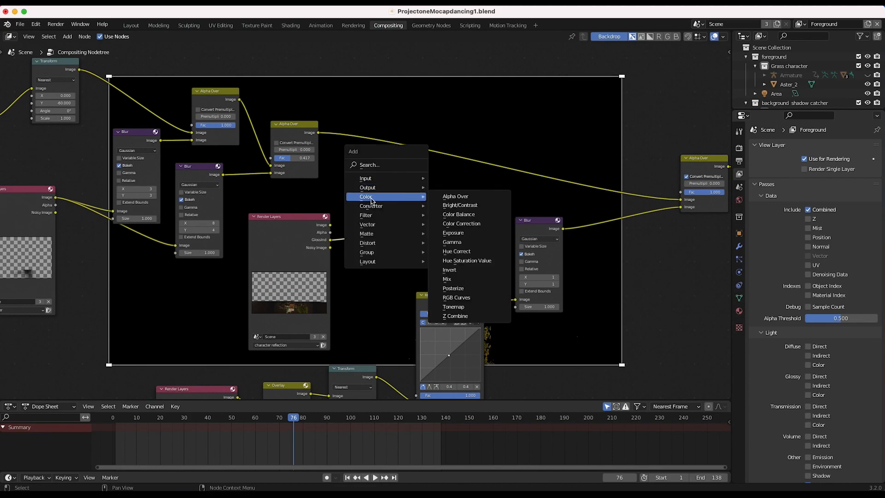
Step: Add a Mix node combining the reflection layer's Glossy pass with the alpha-over result using Add blend
left_click(447, 278)
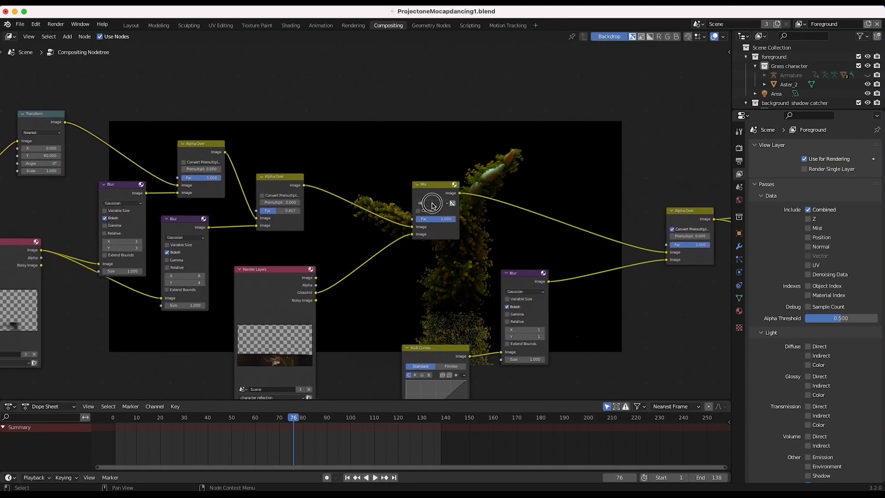
left_click(433, 203)
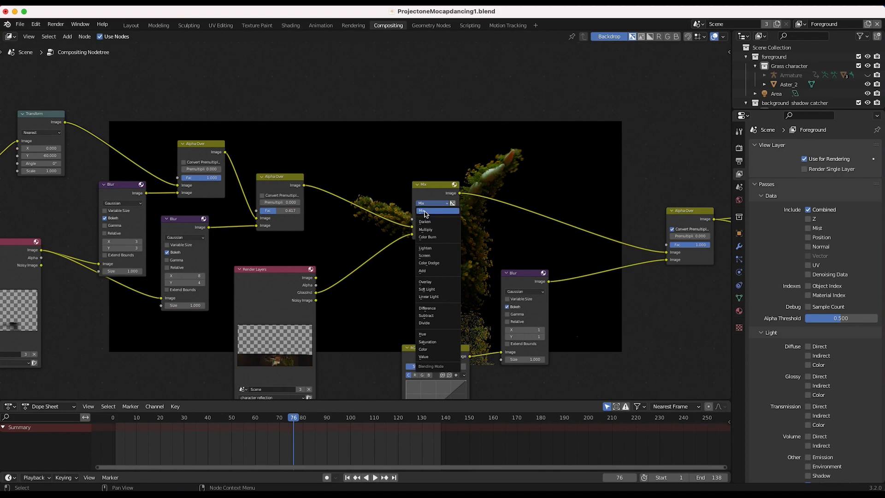
mouse_move(423, 273)
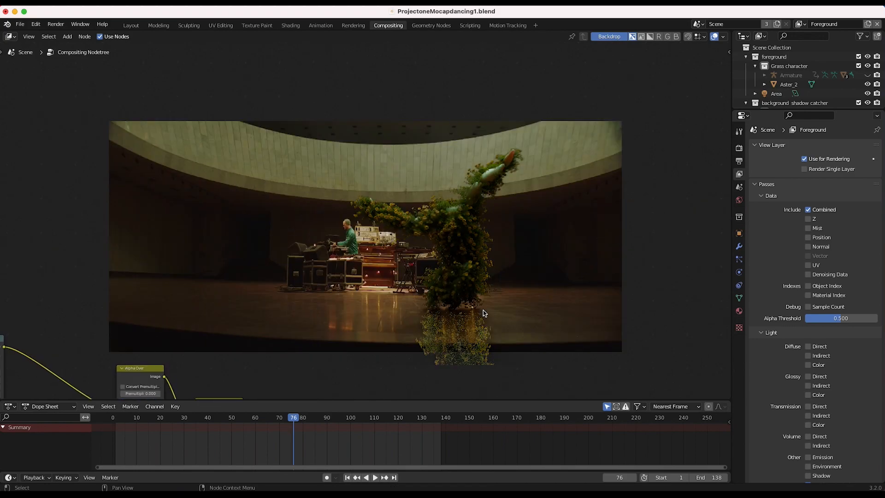
mouse_move(452, 337)
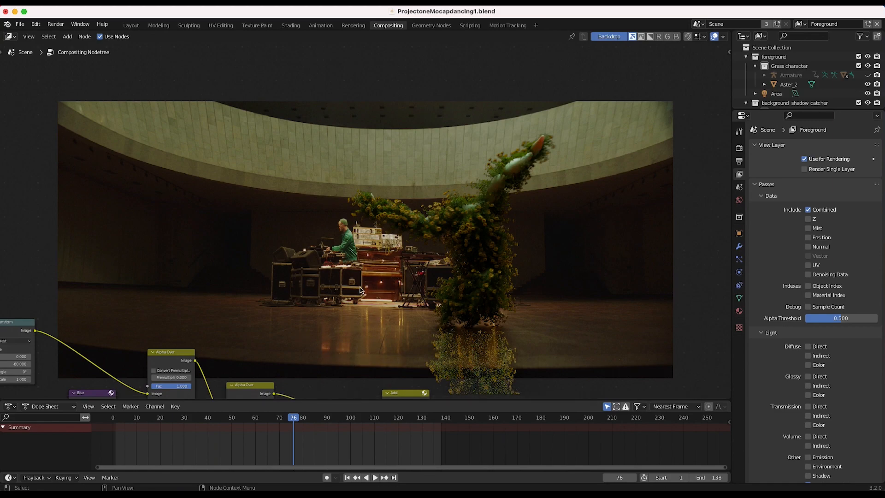
mouse_move(398, 329)
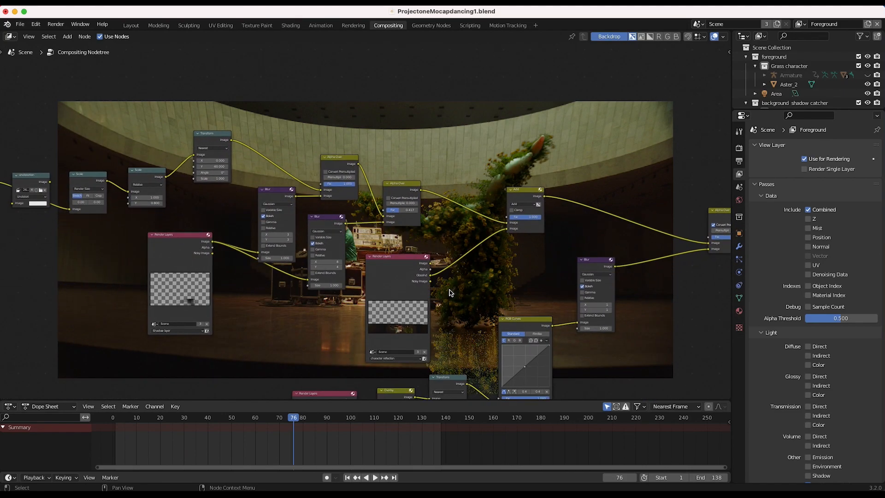
Step: Insert a Blur filter node on the Glossy pass to soften the floor reflection
left_click(432, 299)
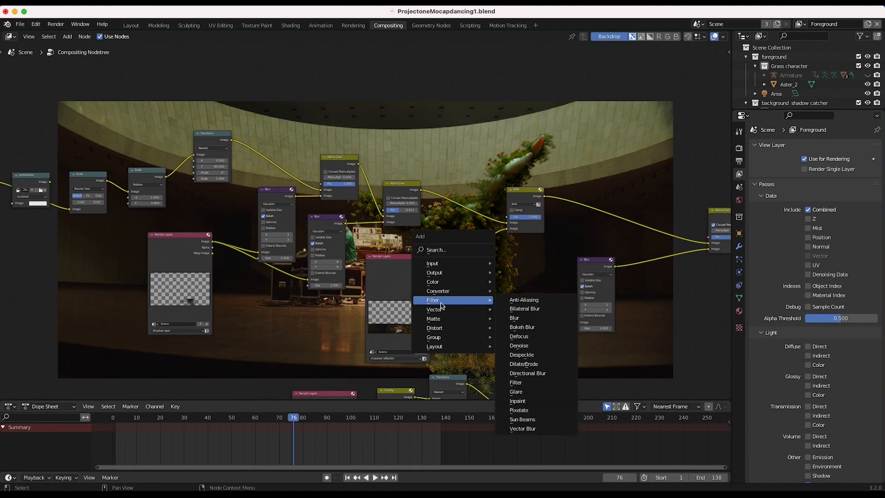
left_click(513, 316)
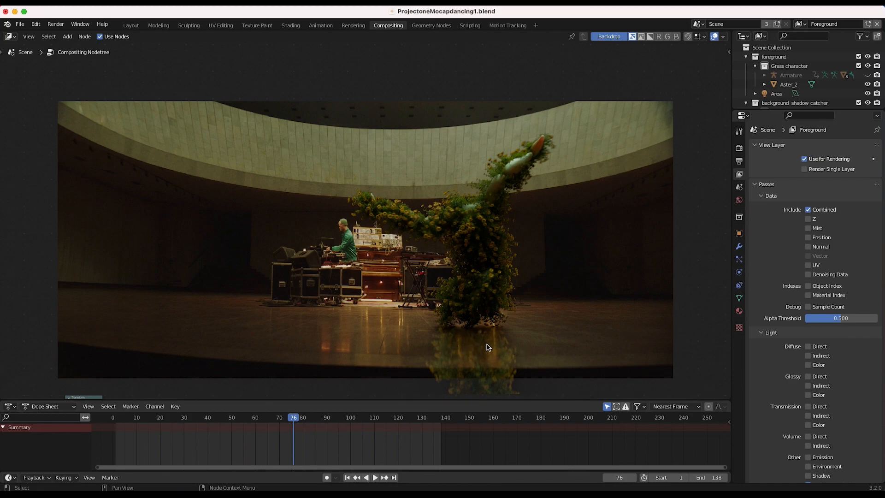
mouse_move(473, 306)
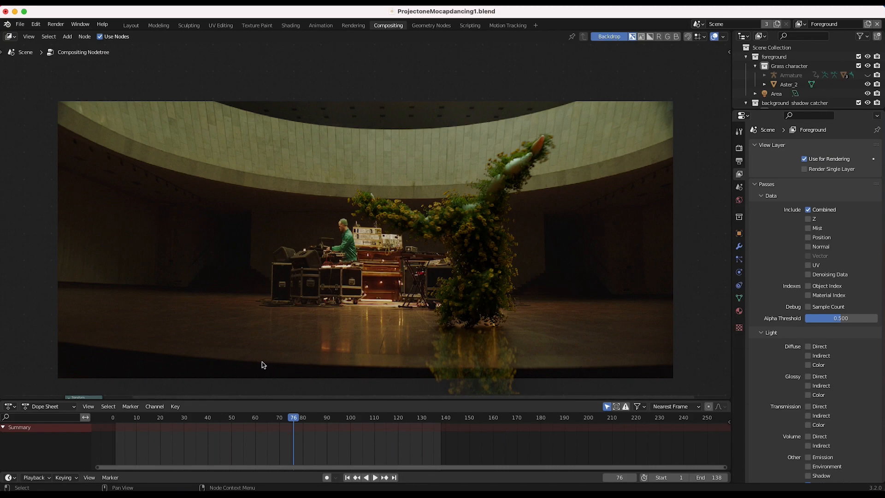
mouse_move(423, 371)
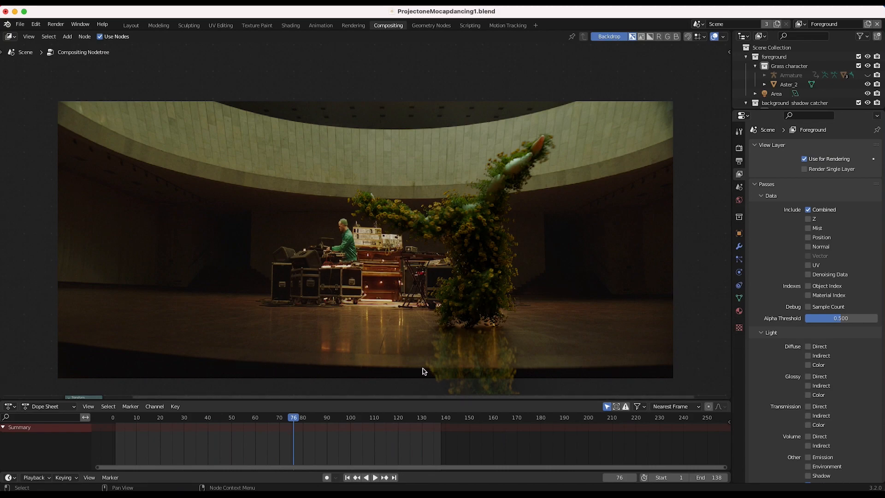
mouse_move(401, 371)
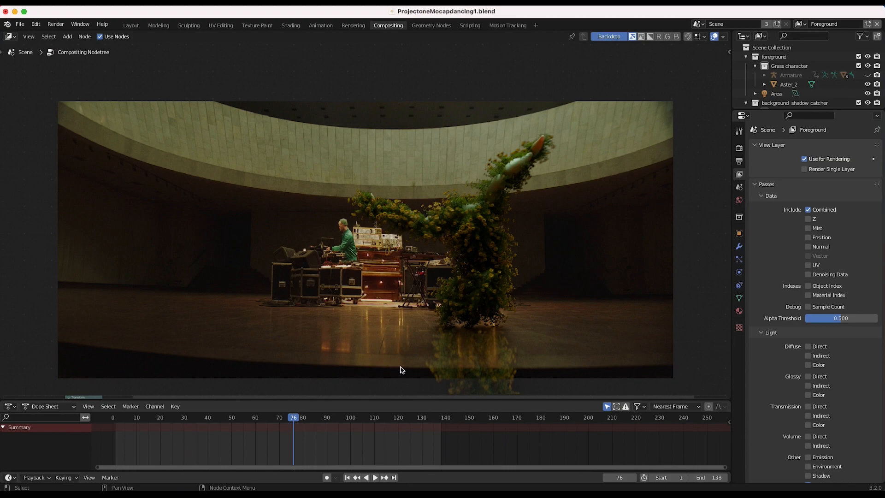
mouse_move(470, 287)
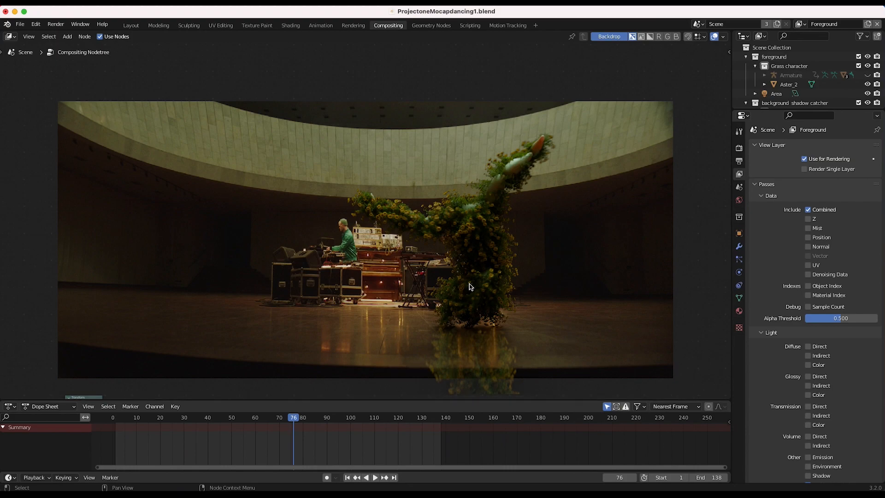